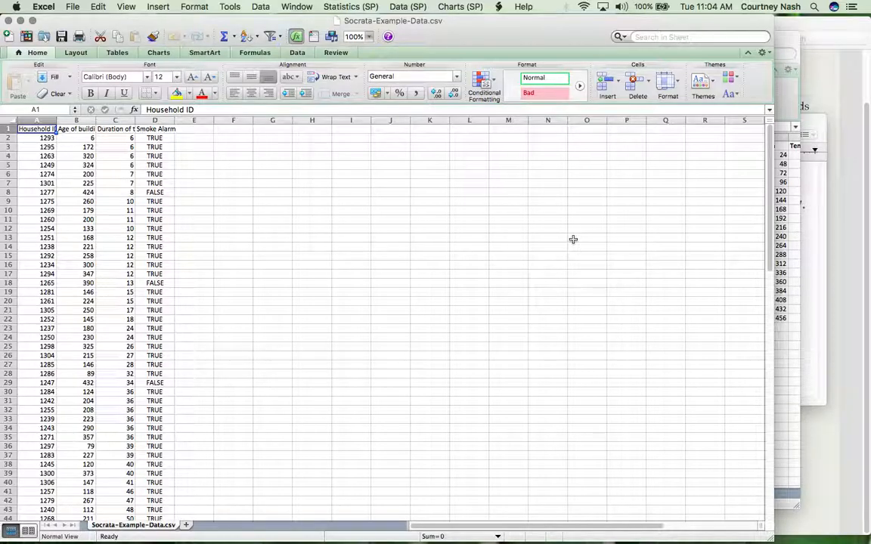
mouse_move(663, 299)
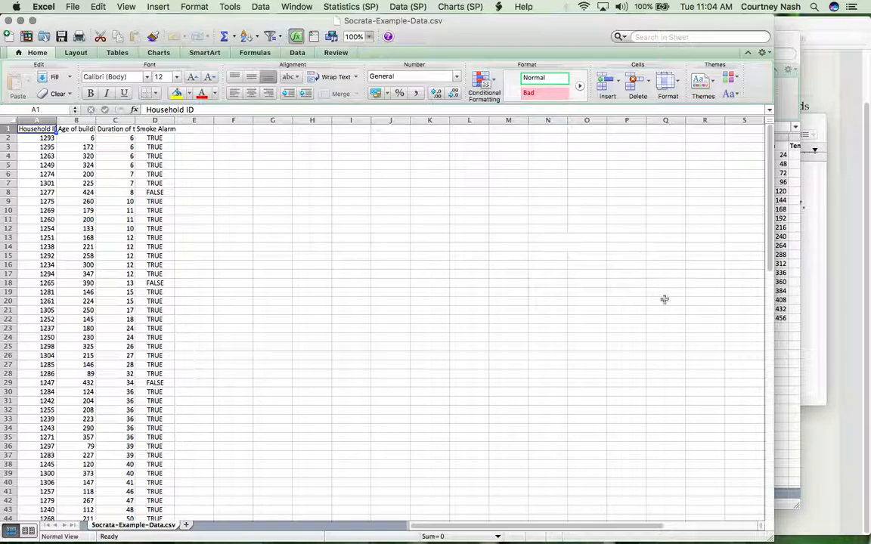
mouse_move(782, 533)
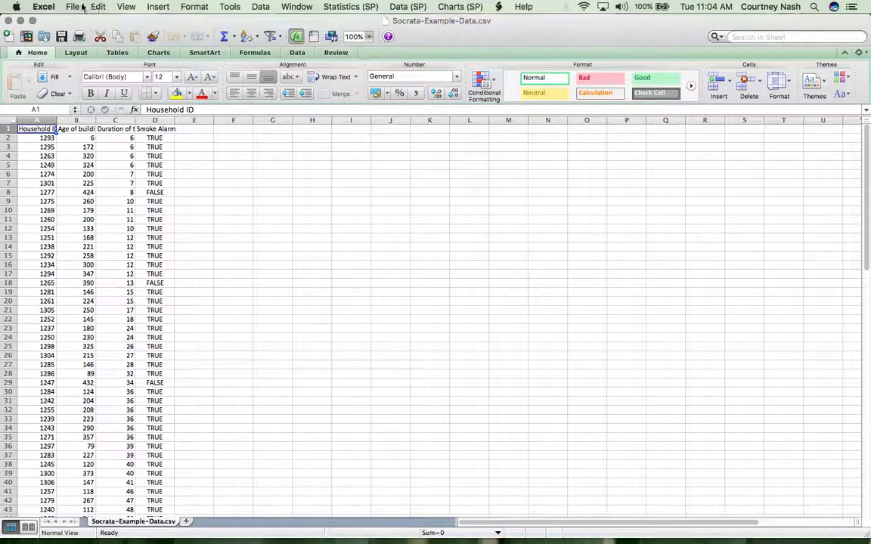
Step: Save a copy as an Excel 97-2004 (.xls) workbook named 'Socrata-Example-Data-WORKING'
left_click(71, 8)
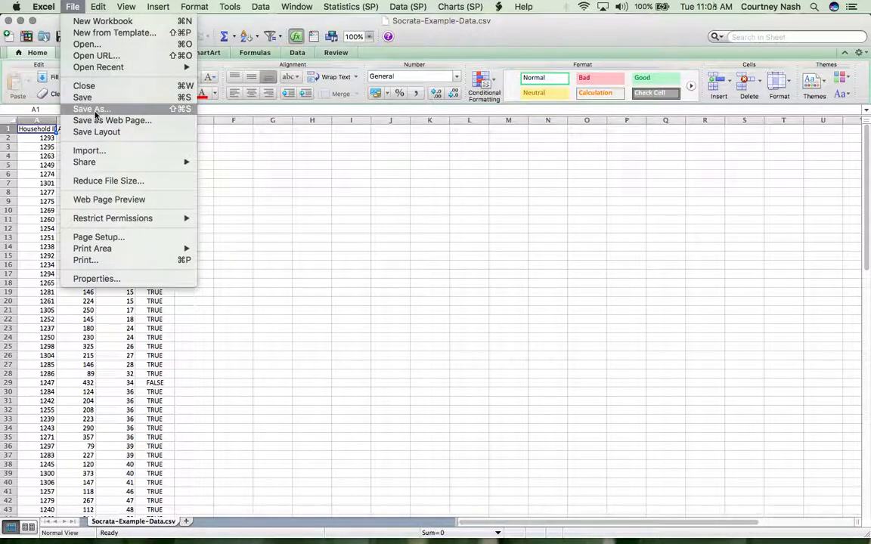
left_click(90, 108)
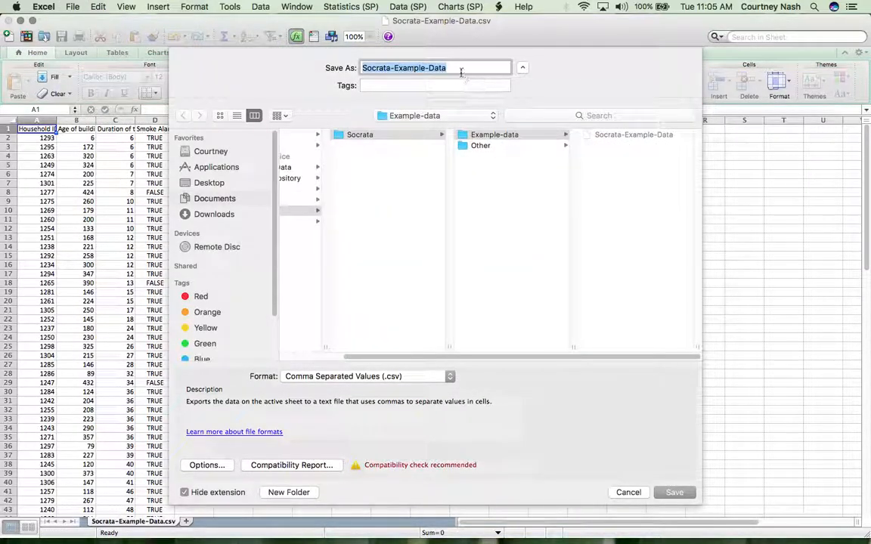
type("-WORKING")
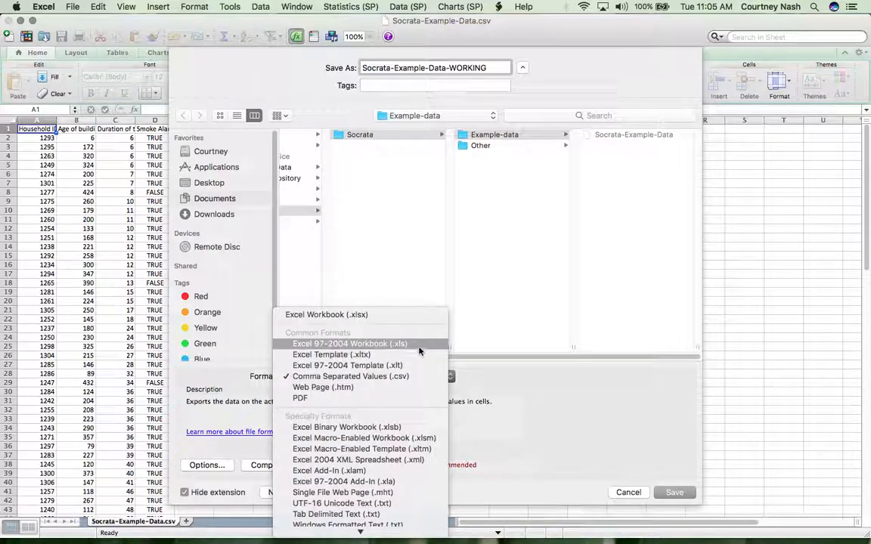
left_click(349, 344)
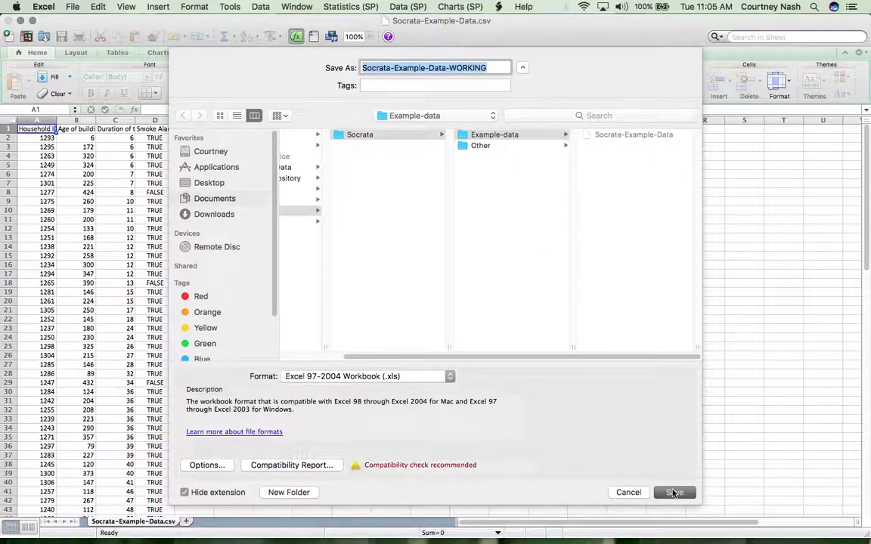
left_click(675, 492)
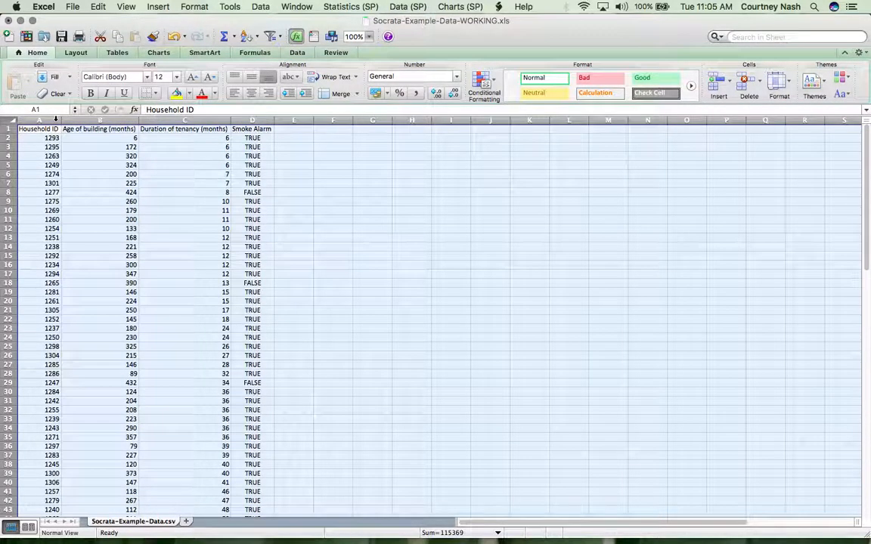
mouse_move(318, 143)
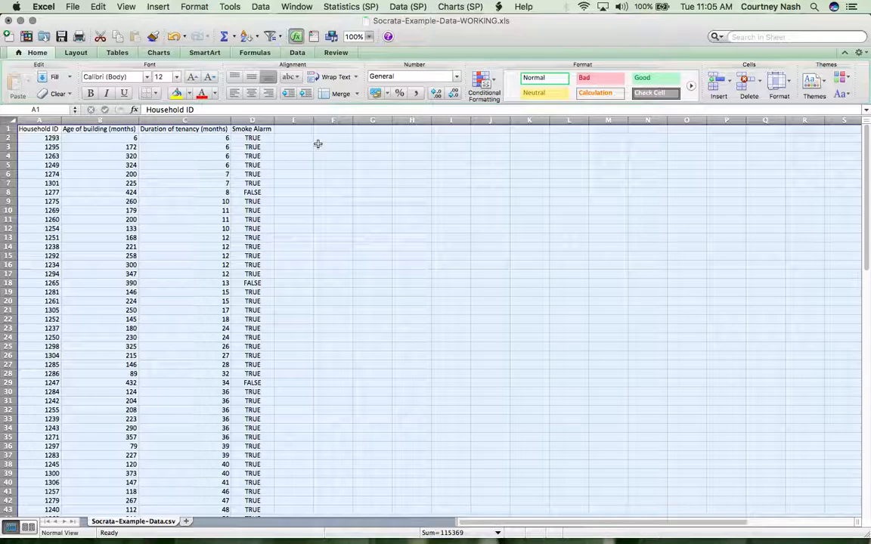
Step: Clear the whole-sheet selection and return to the Household ID header cell
left_click(332, 147)
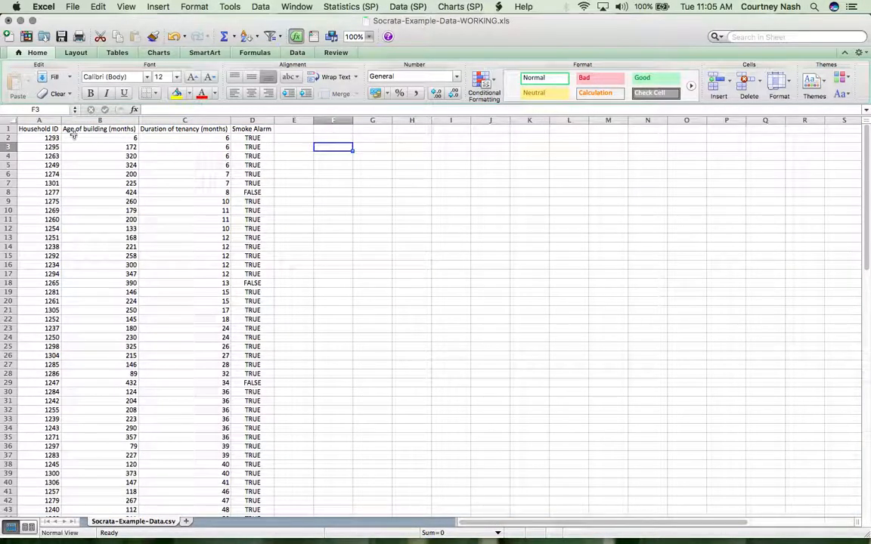
left_click(30, 128)
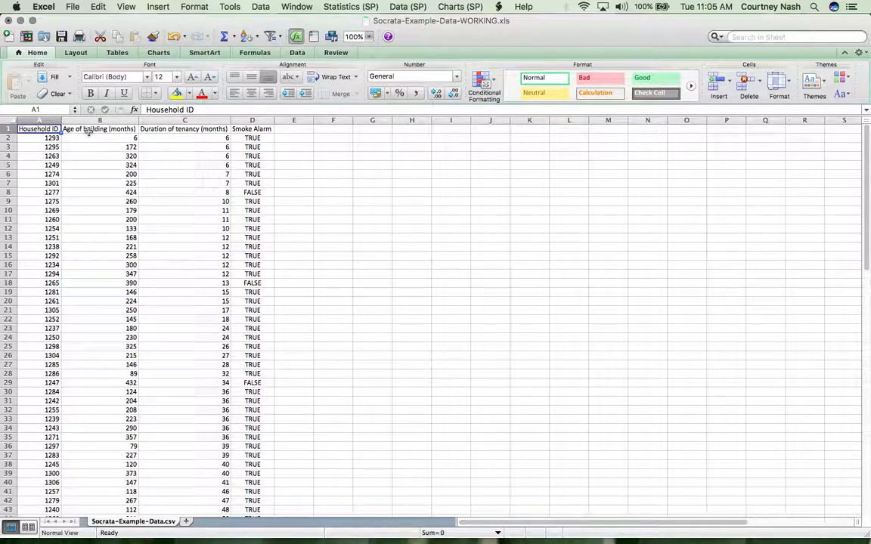
left_click(99, 128)
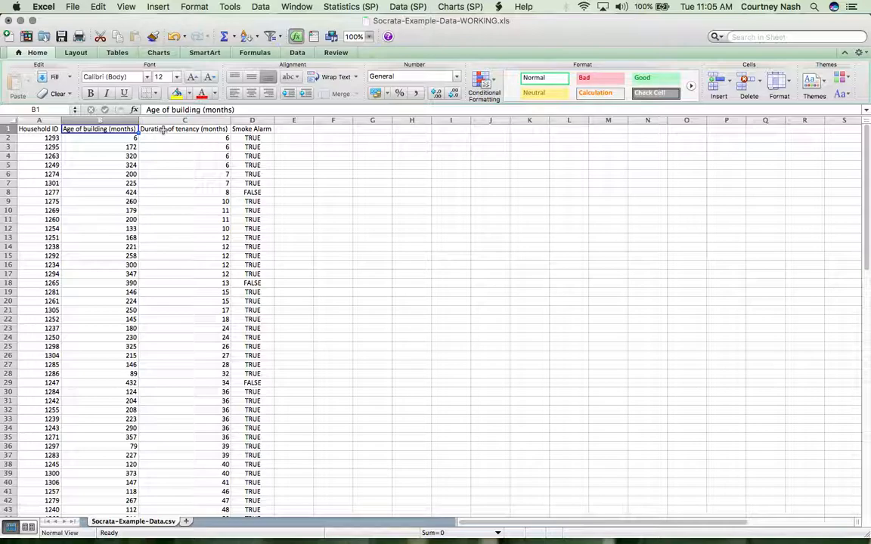
left_click(185, 129)
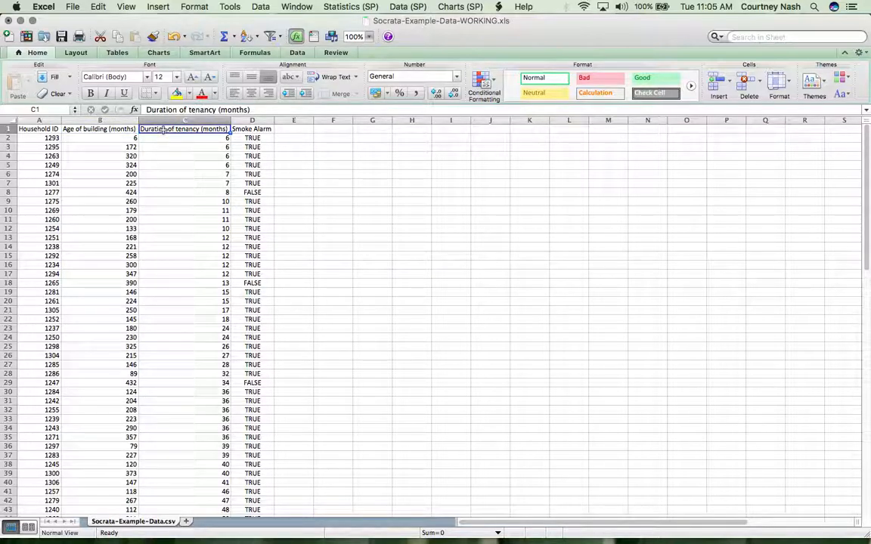
left_click(251, 128)
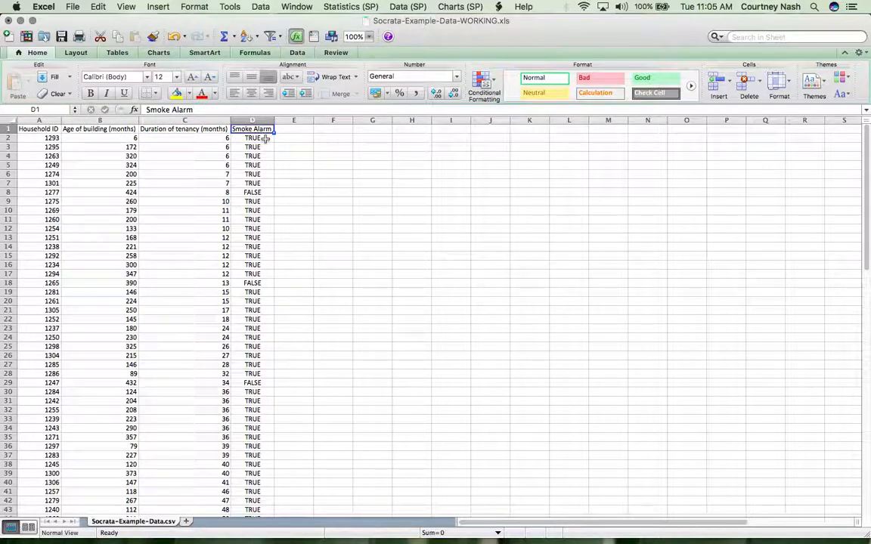
left_click(251, 138)
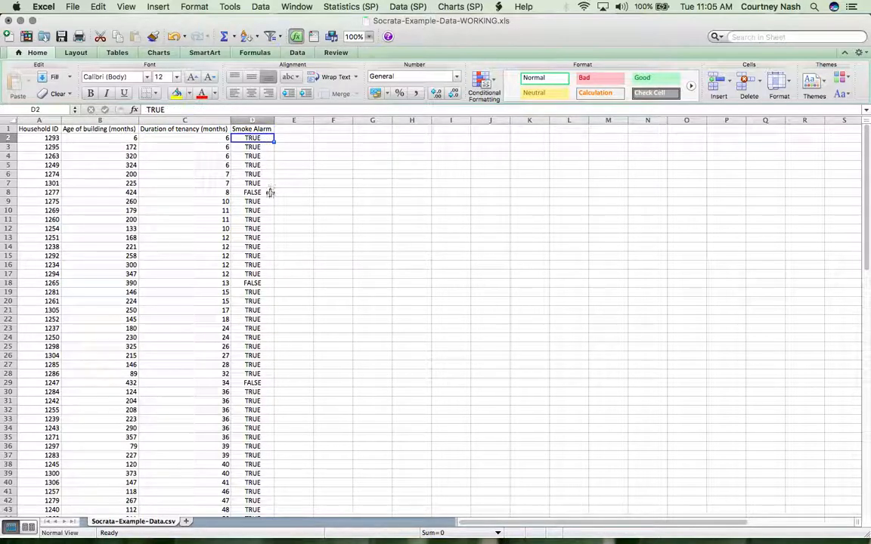
left_click(252, 192)
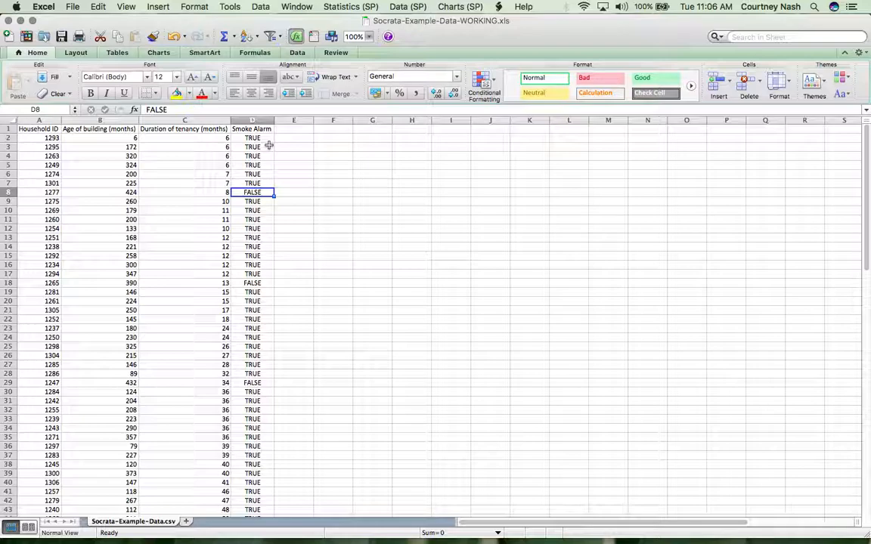
left_click(97, 166)
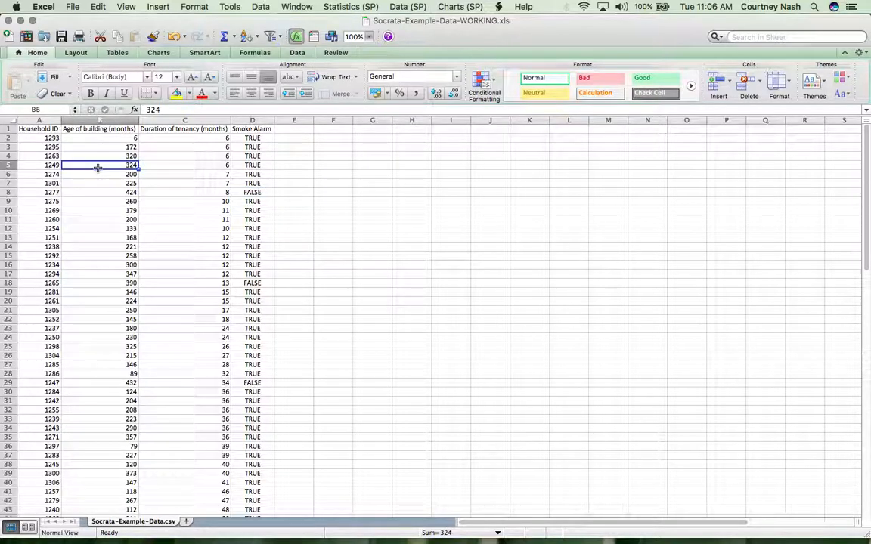
left_click(252, 165)
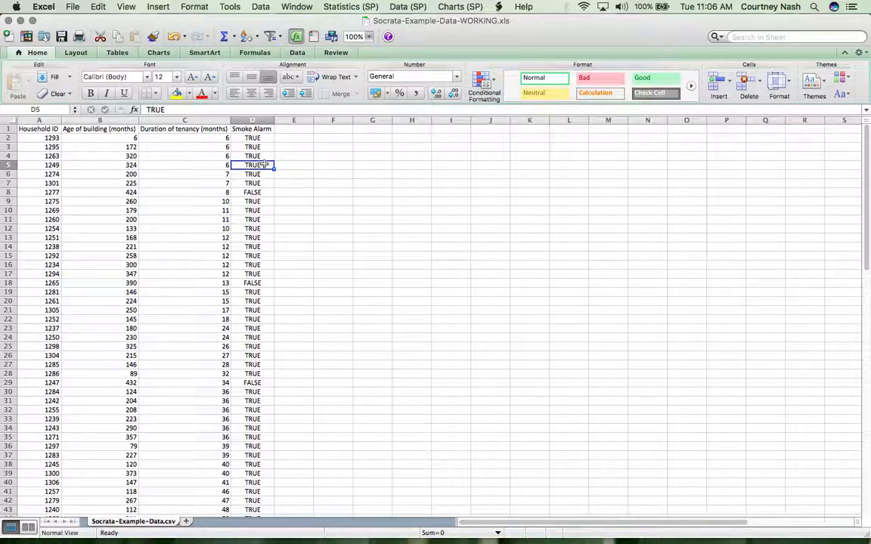
mouse_move(204, 250)
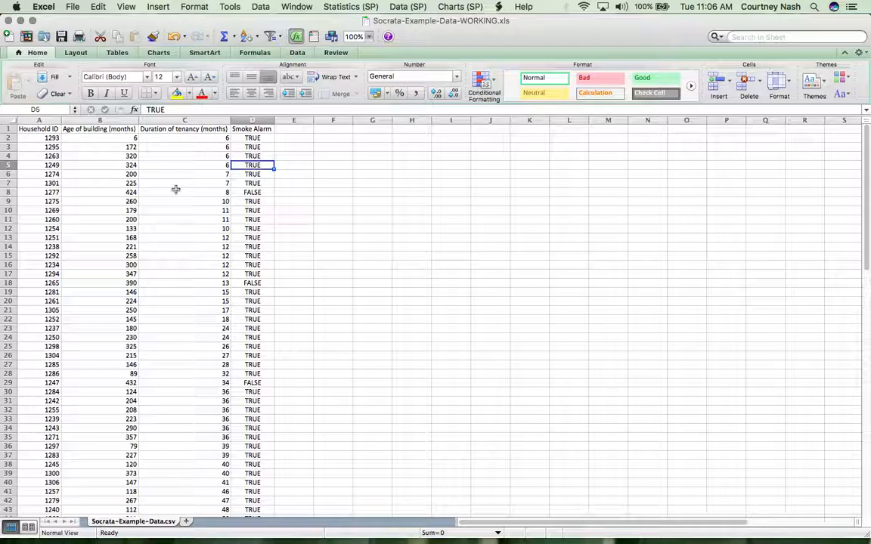
left_click(98, 138)
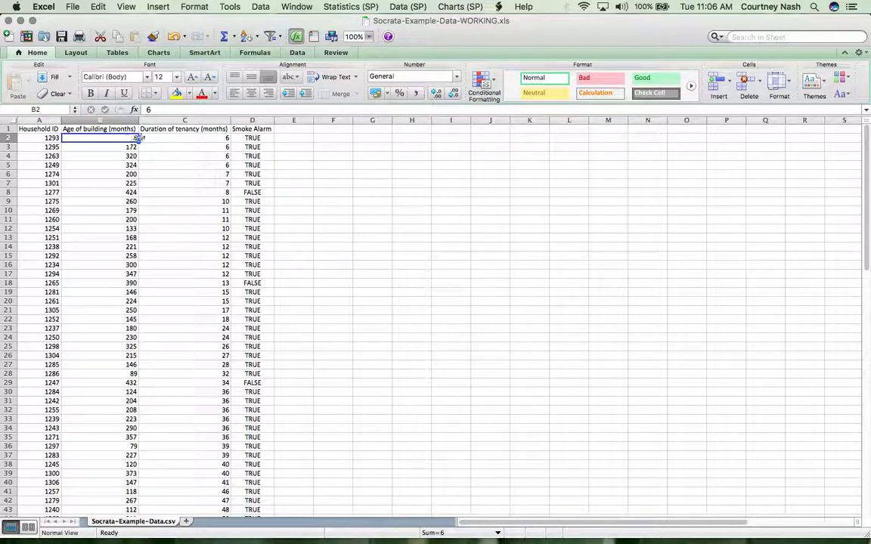
left_click(252, 137)
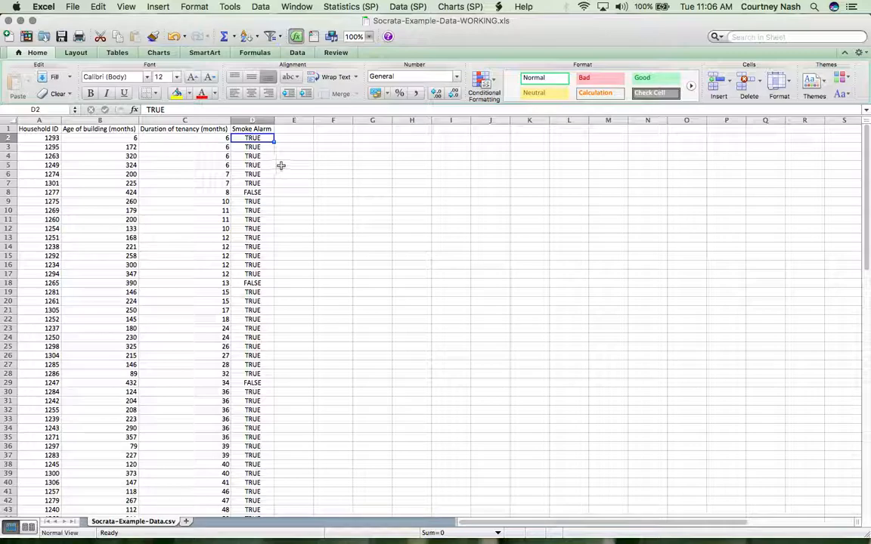
mouse_move(866, 182)
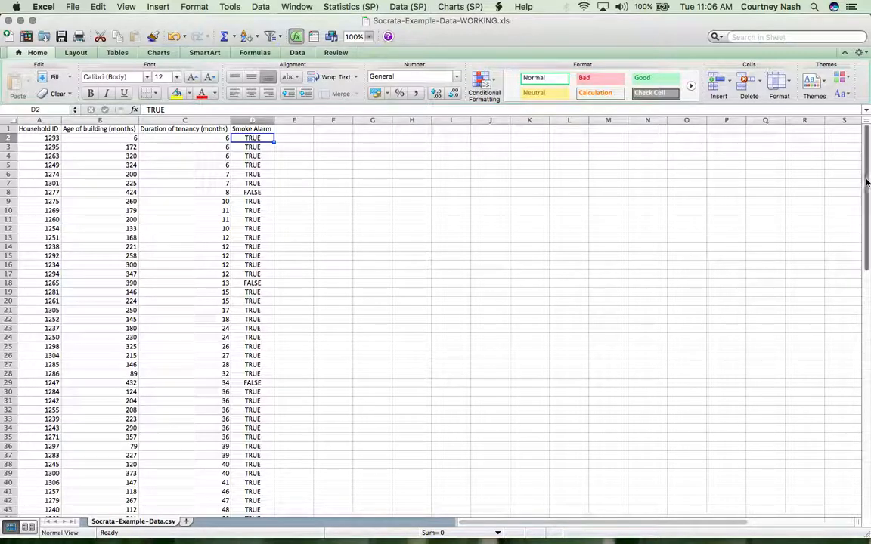
Step: Scroll the smoke-alarm data, then select the whole sheet via the Select All corner
scroll("down", 3)
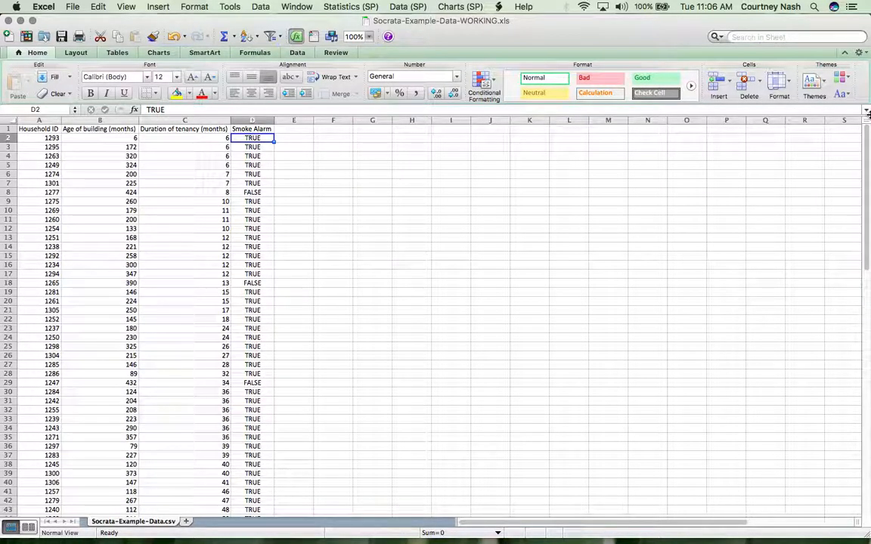
mouse_move(117, 128)
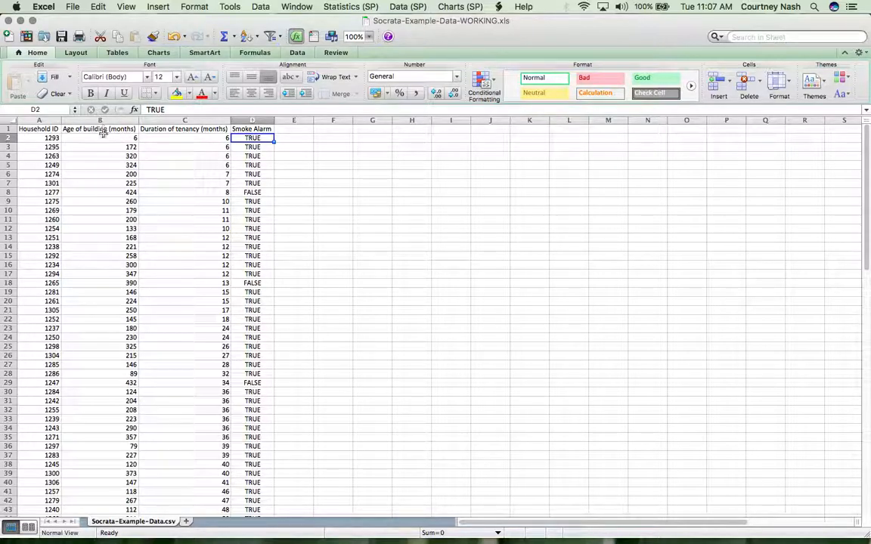
left_click(101, 138)
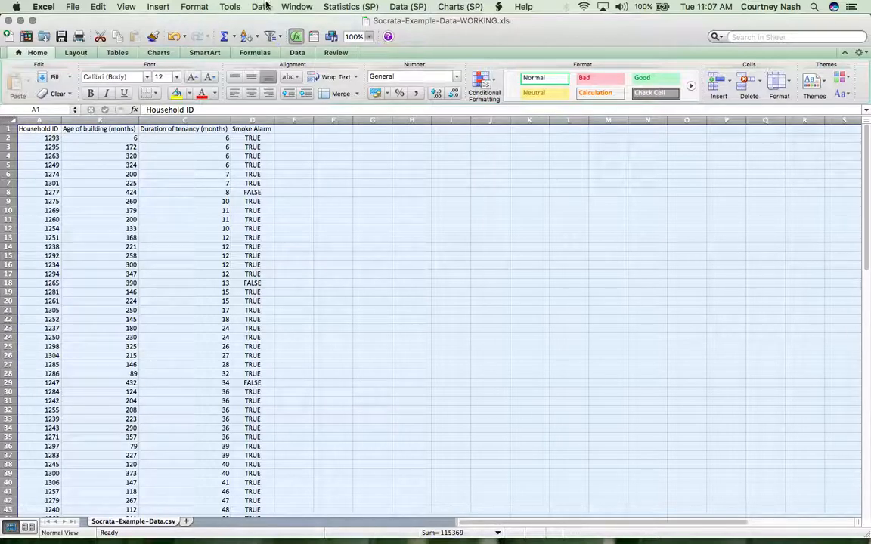
Step: Sort the data by Age of building (months) on values, smallest to largest
left_click(261, 6)
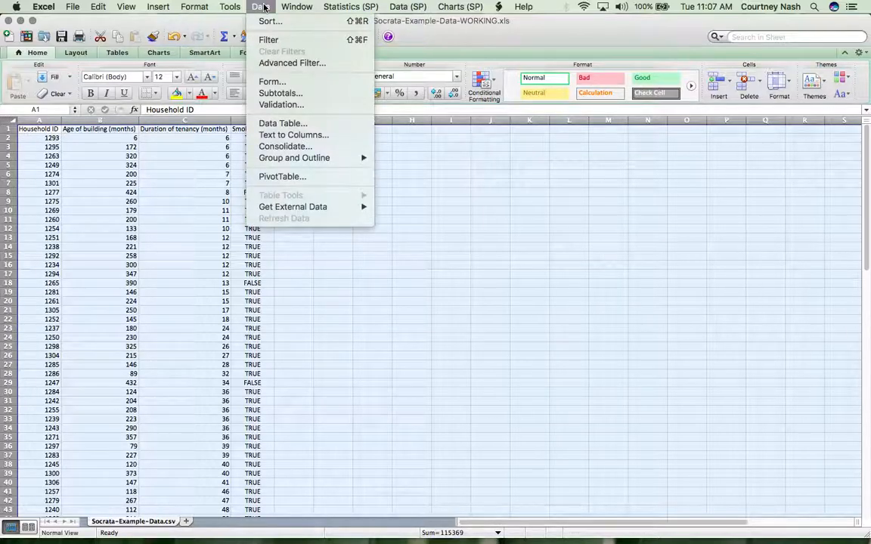
mouse_move(269, 21)
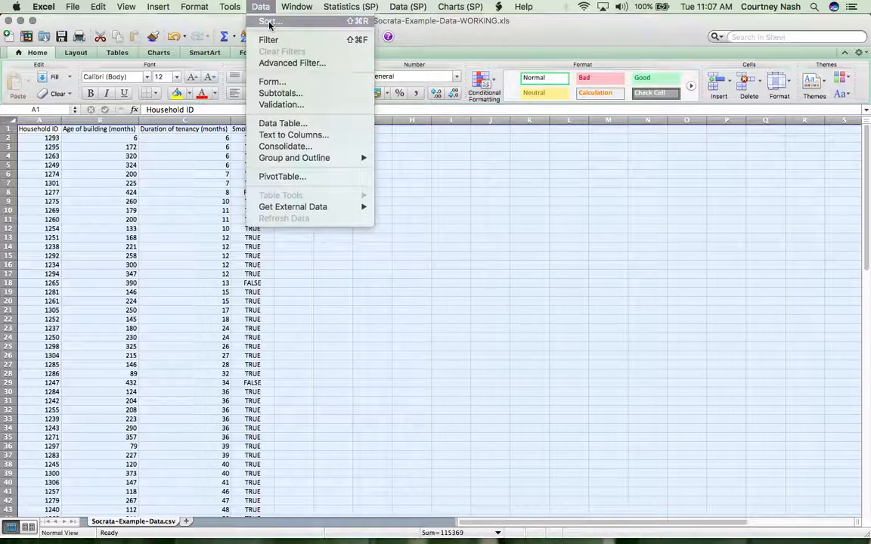
left_click(270, 20)
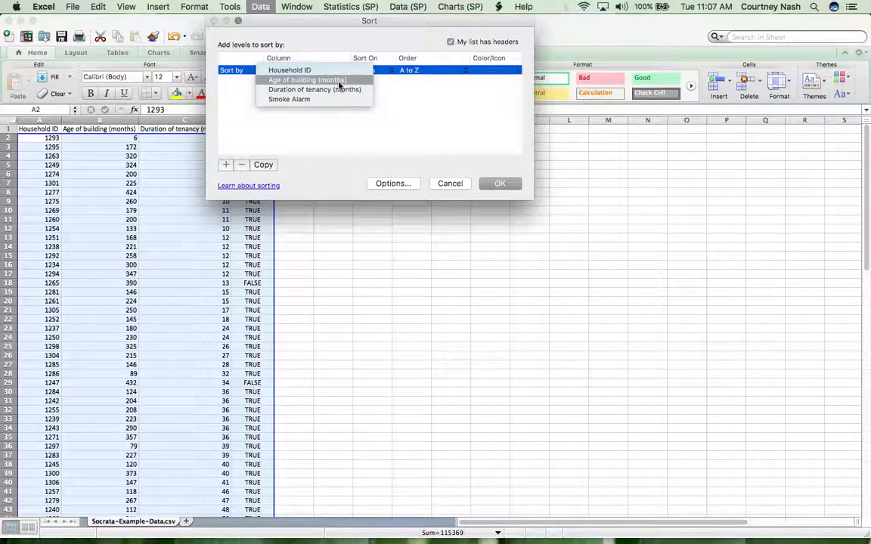
left_click(305, 79)
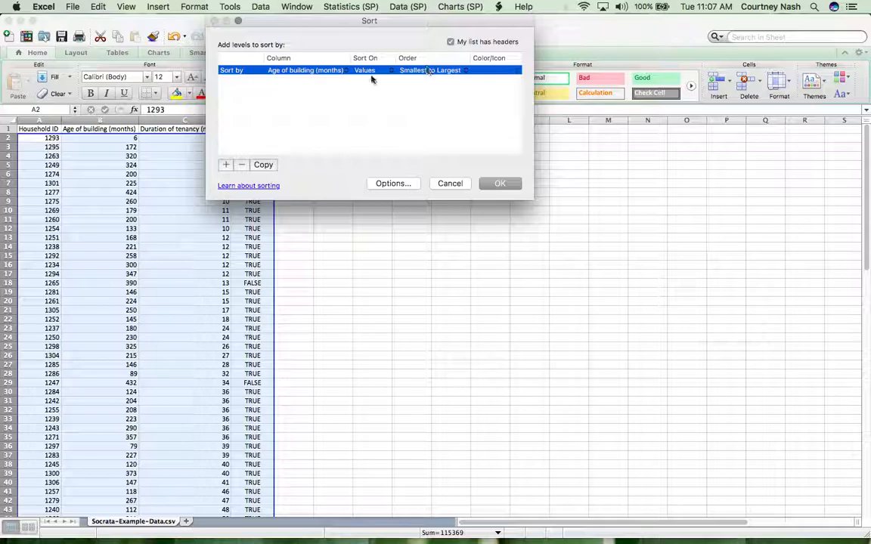
left_click(362, 70)
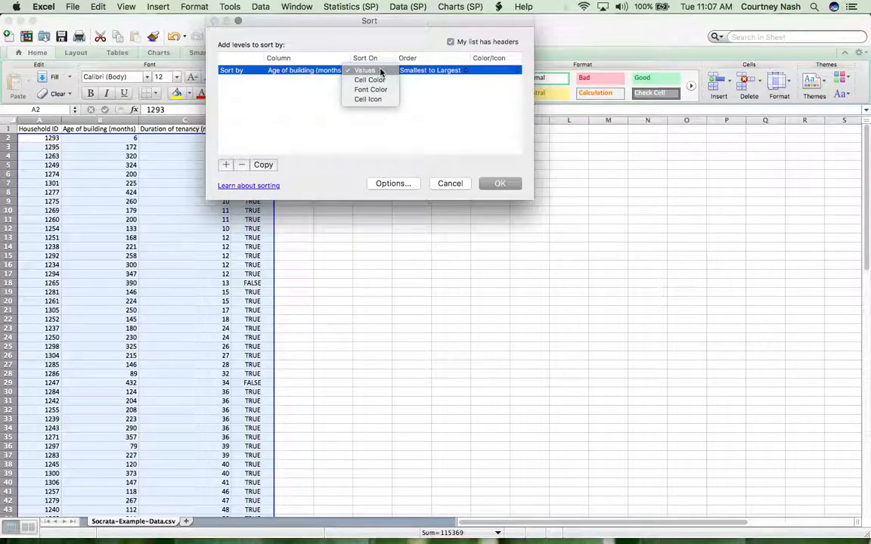
left_click(363, 70)
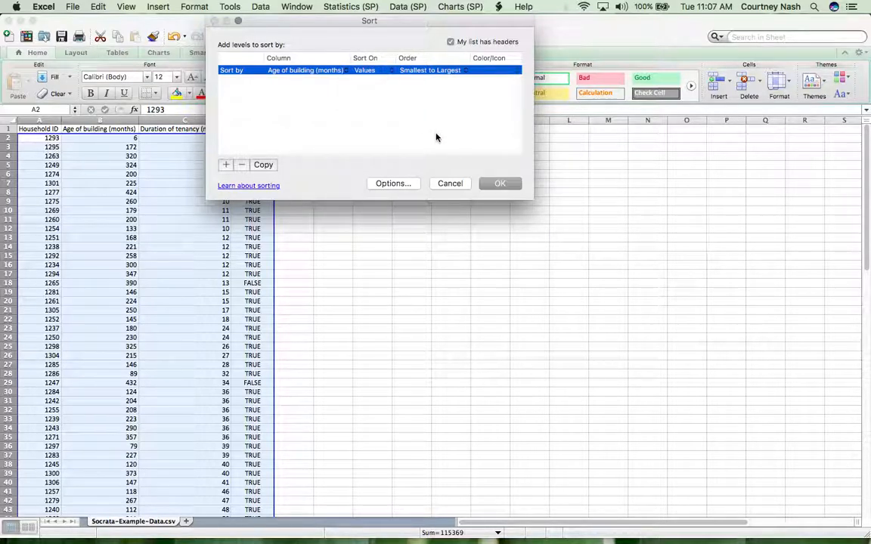
left_click(499, 183)
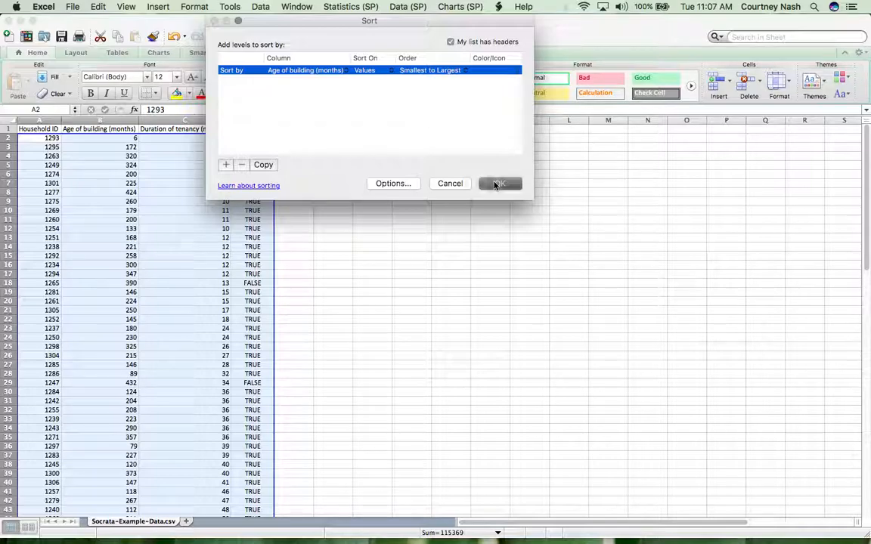
left_click(499, 183)
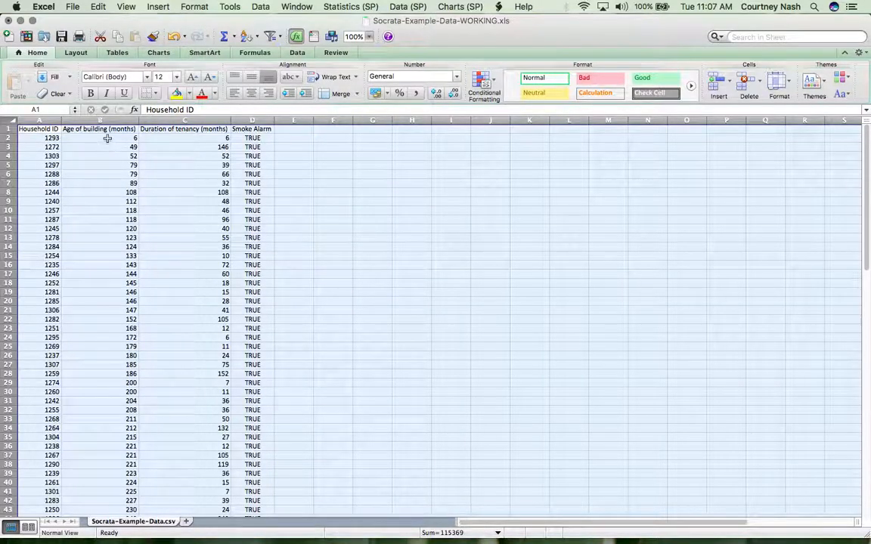
left_click(106, 137)
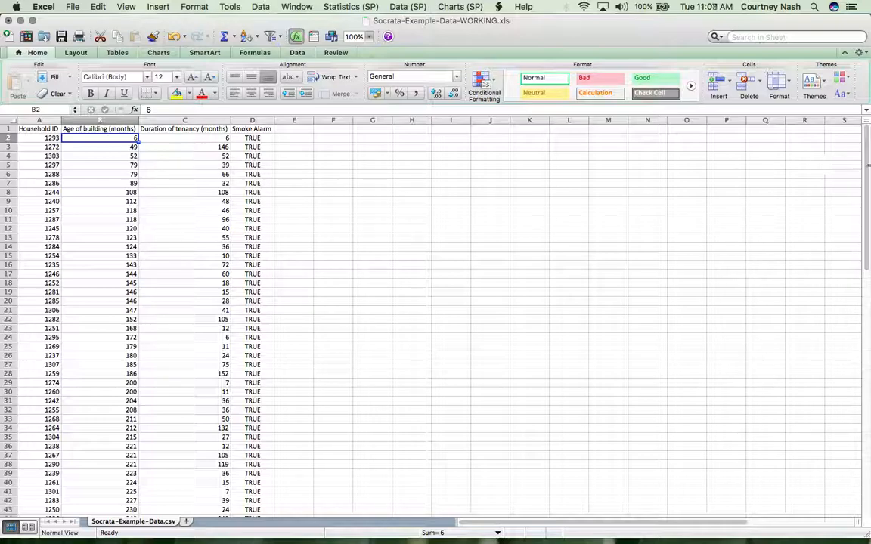
scroll("down", 3)
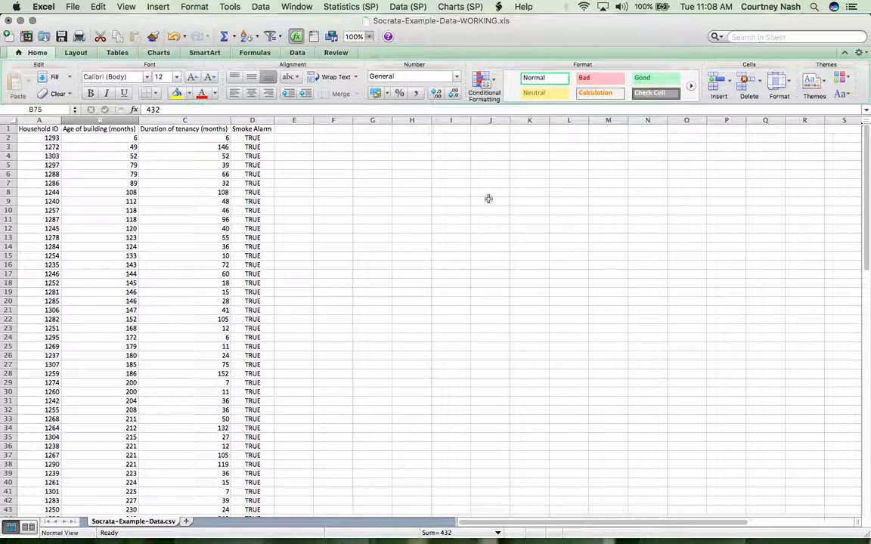
mouse_move(287, 171)
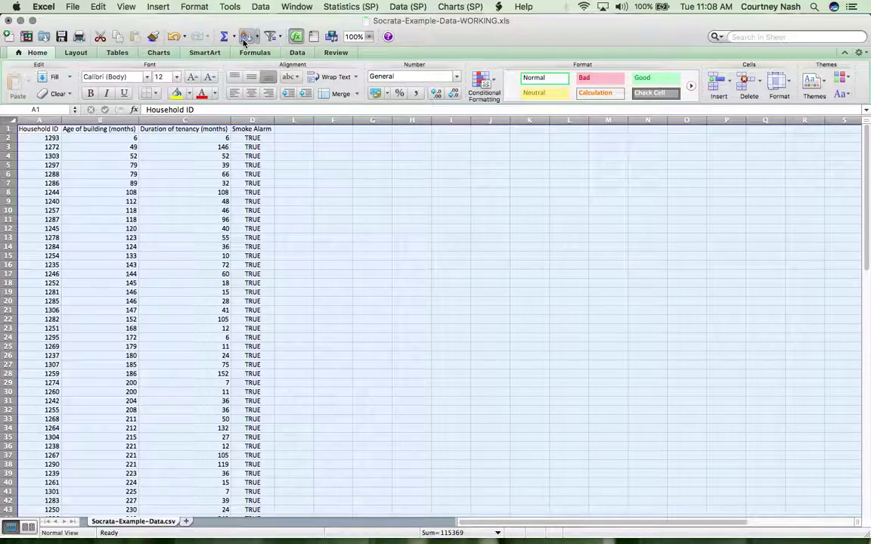
mouse_move(244, 36)
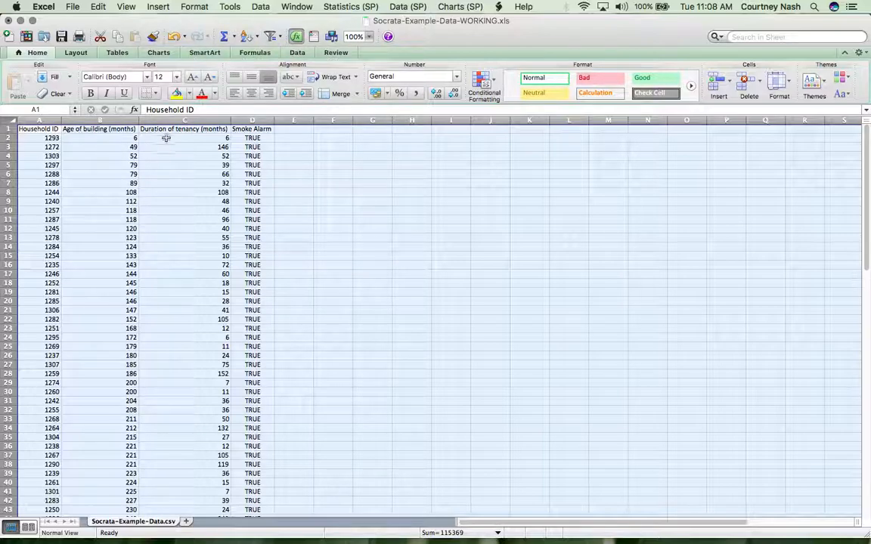
Step: Re-sort by Duration of tenancy (months), smallest first, and scroll through the results
left_click(261, 7)
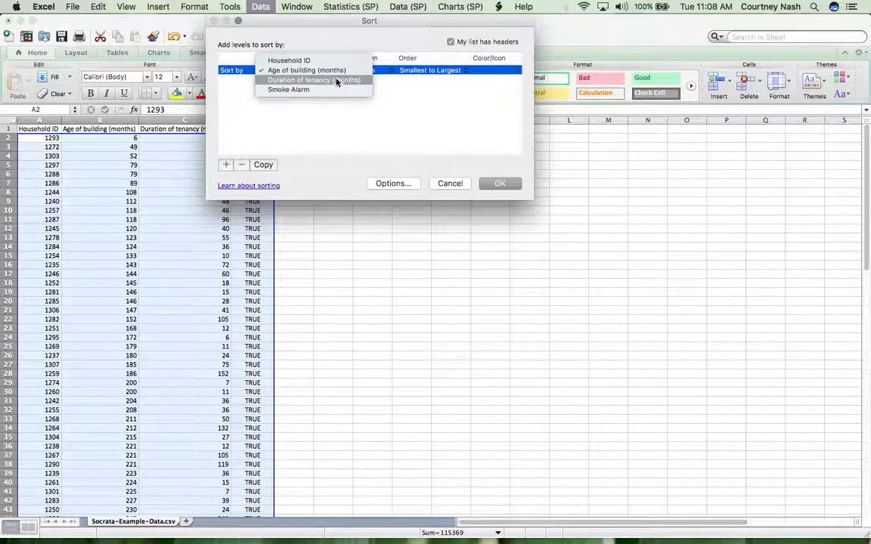
left_click(500, 183)
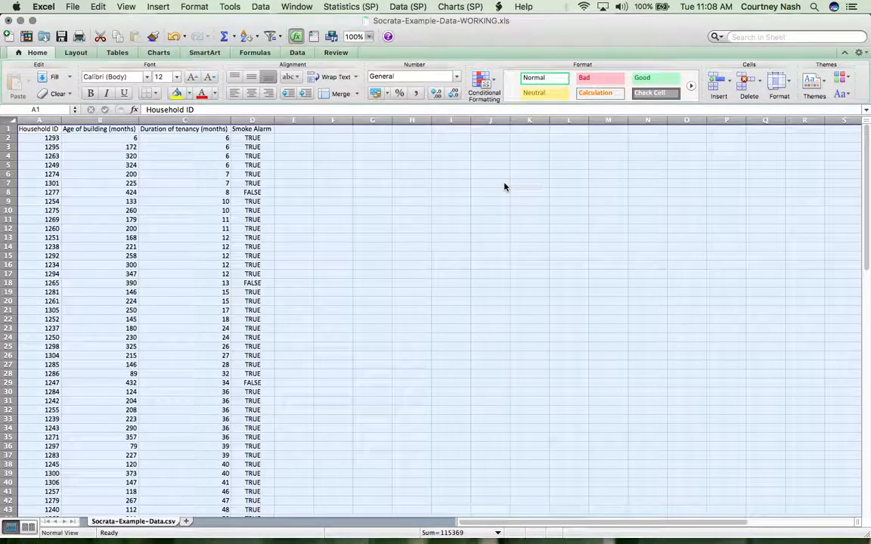
left_click(185, 138)
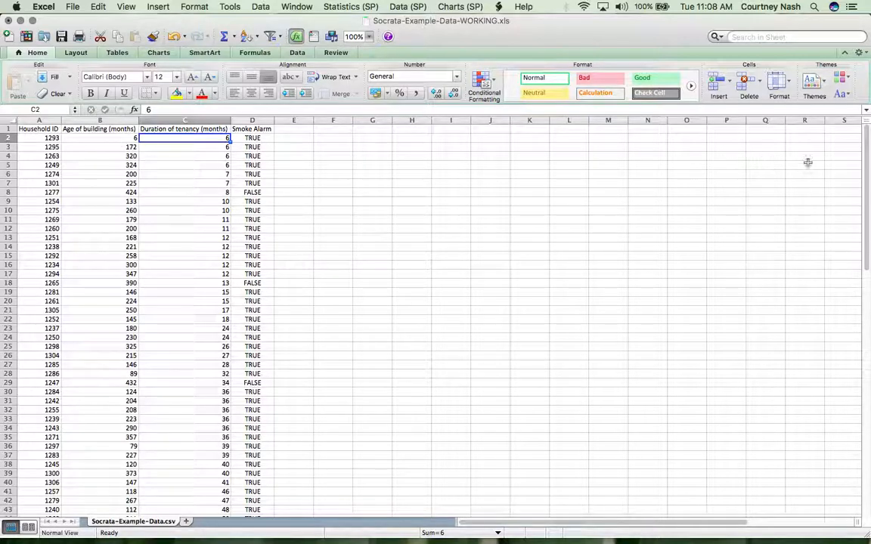
left_click_drag(866, 162, 866, 253)
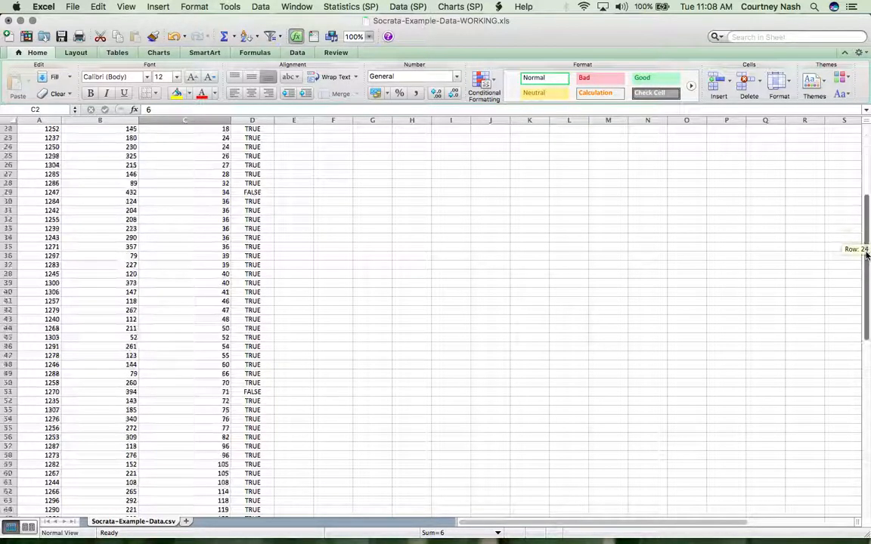
scroll("down", 3)
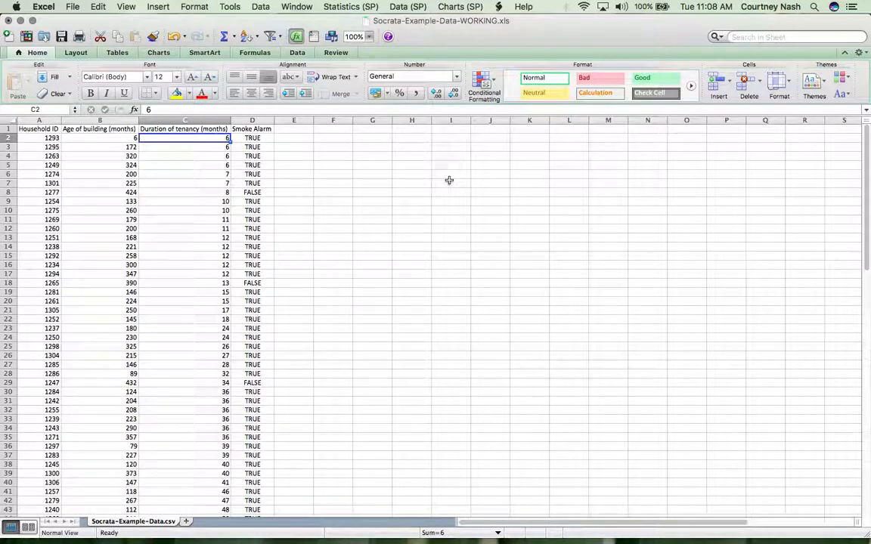
mouse_move(348, 162)
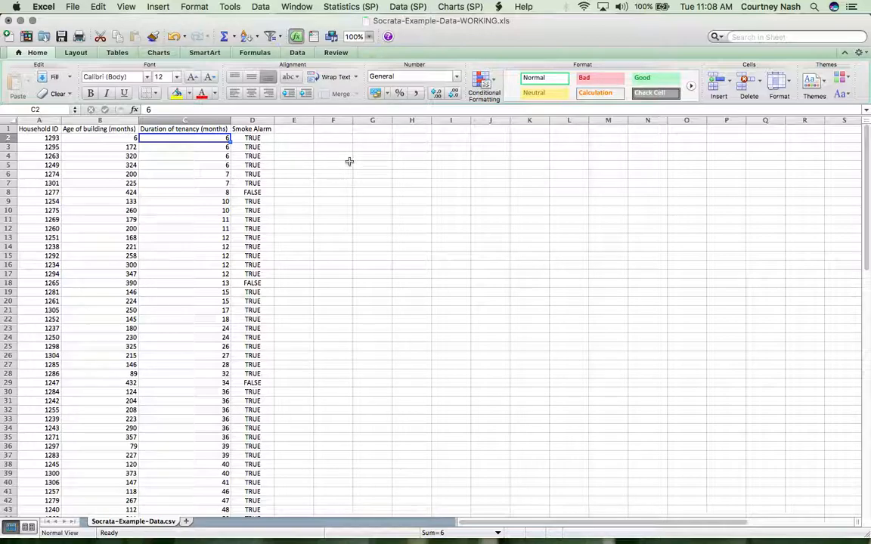
mouse_move(297, 133)
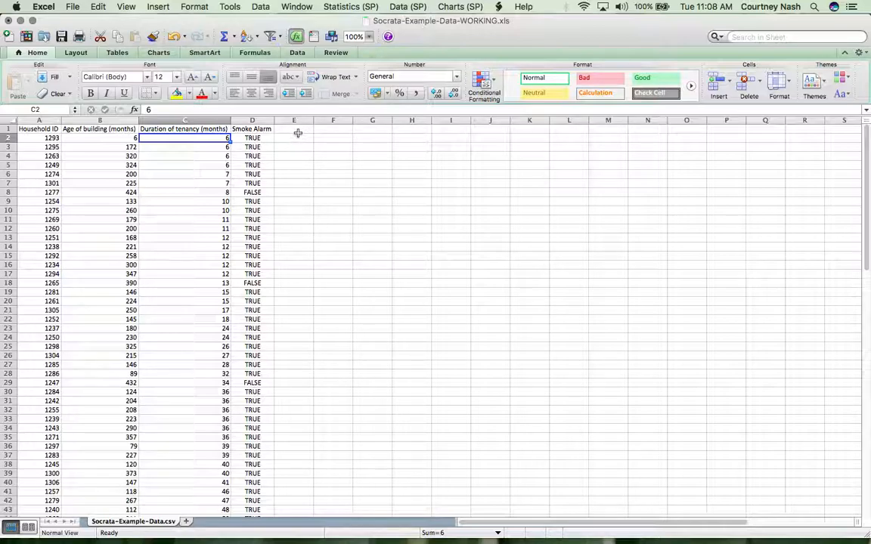
Step: Type 'Min Age' in E1 and edit the F1 Max heading, typing 'Max Ten'
left_click(293, 128)
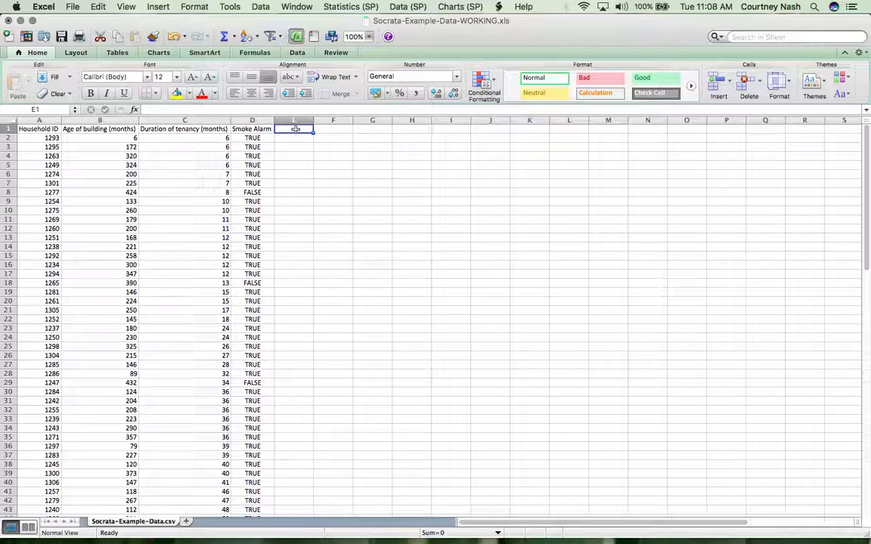
type("Min Age")
left_click(332, 129)
type("Max")
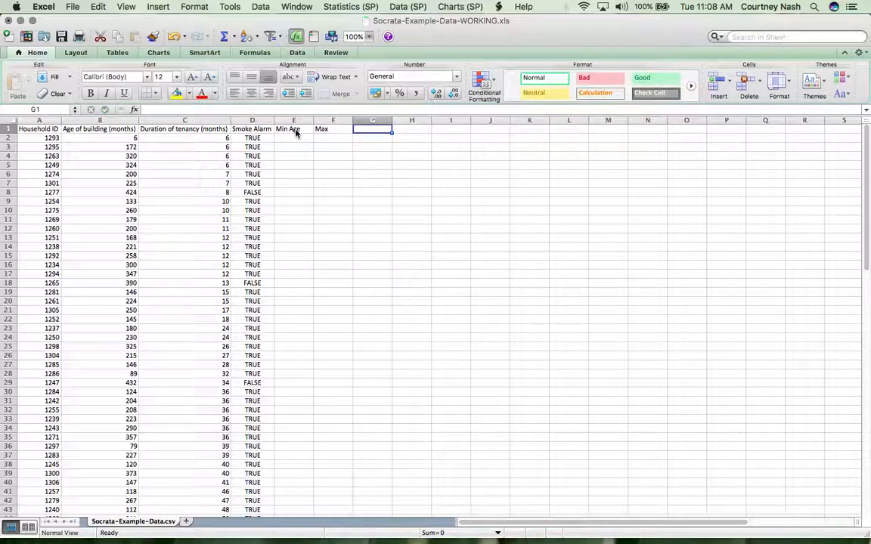
left_click(332, 128)
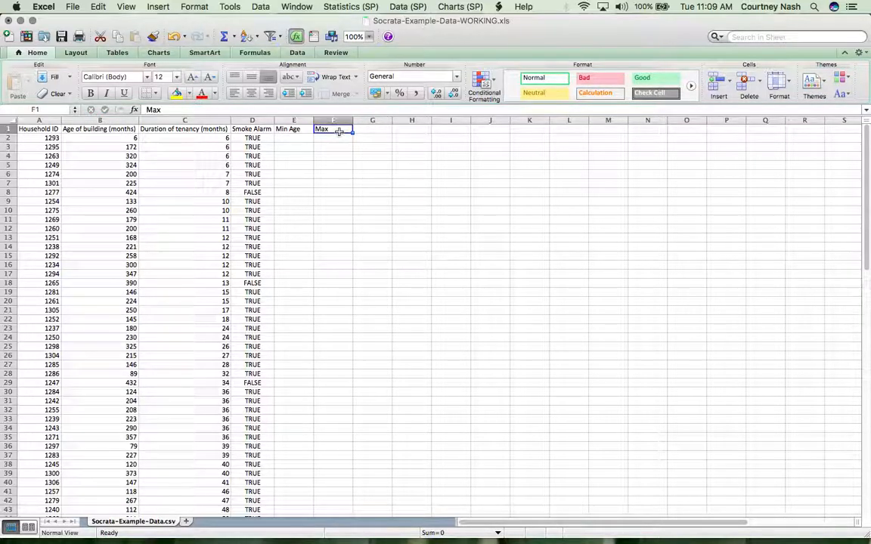
double_click(333, 128)
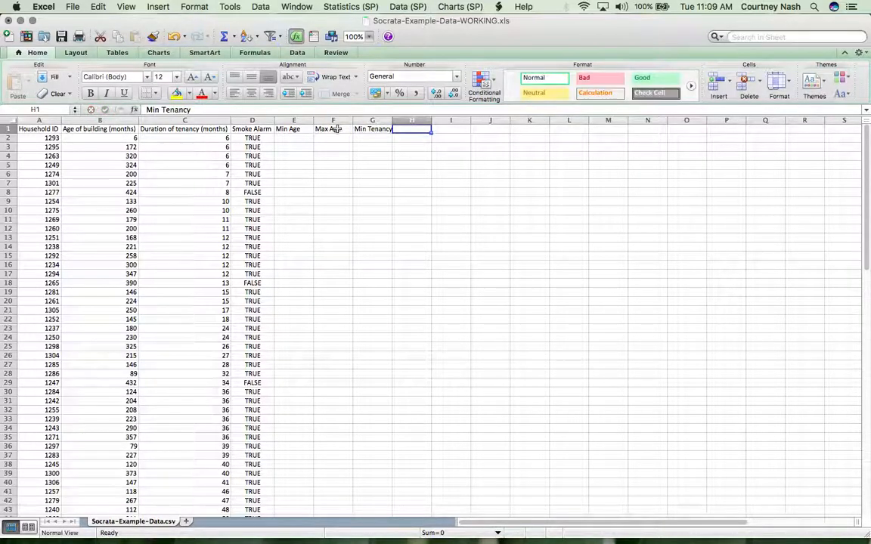
type("Max Tenancy")
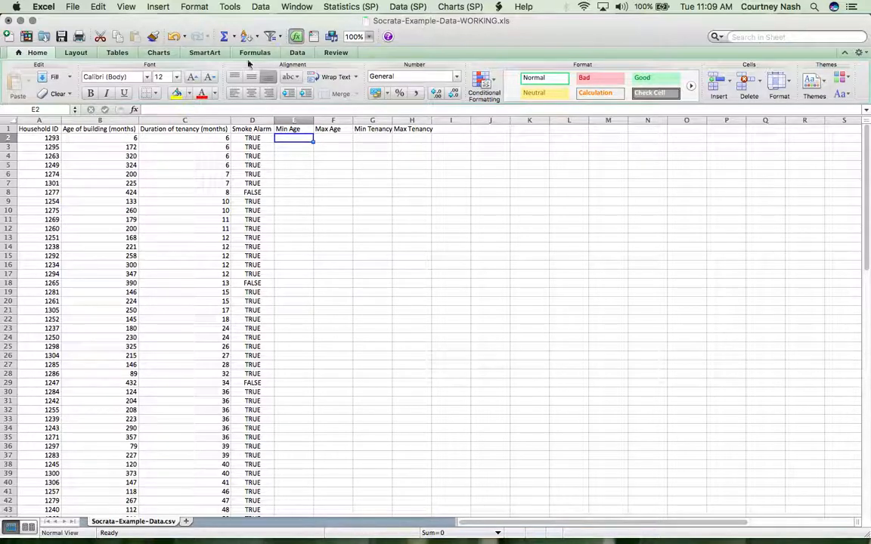
mouse_move(223, 36)
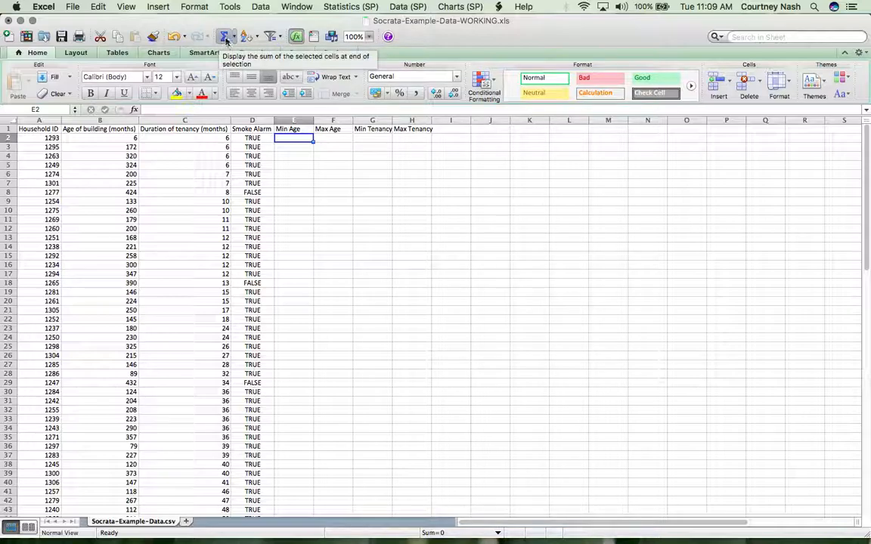
Step: Insert a MIN formula into E2 from the AutoSum dropdown
left_click(223, 36)
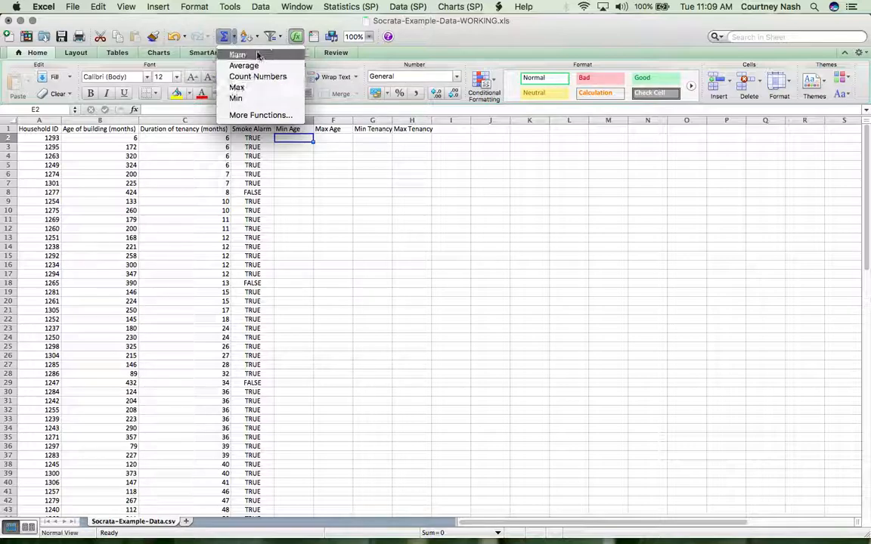
mouse_move(244, 65)
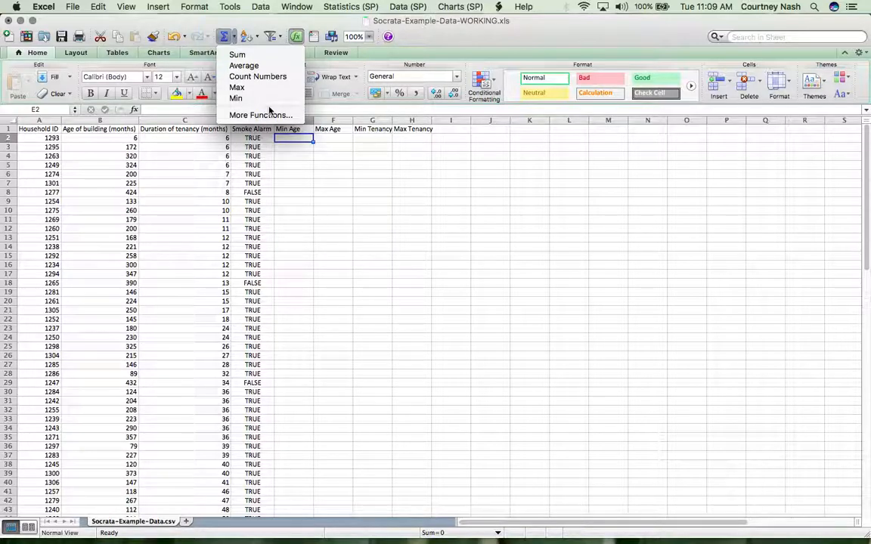
mouse_move(251, 87)
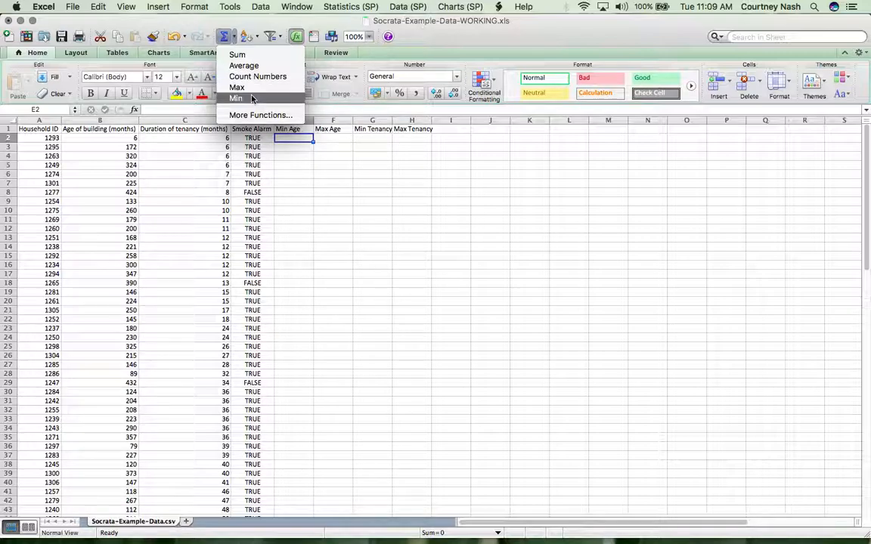
left_click(235, 99)
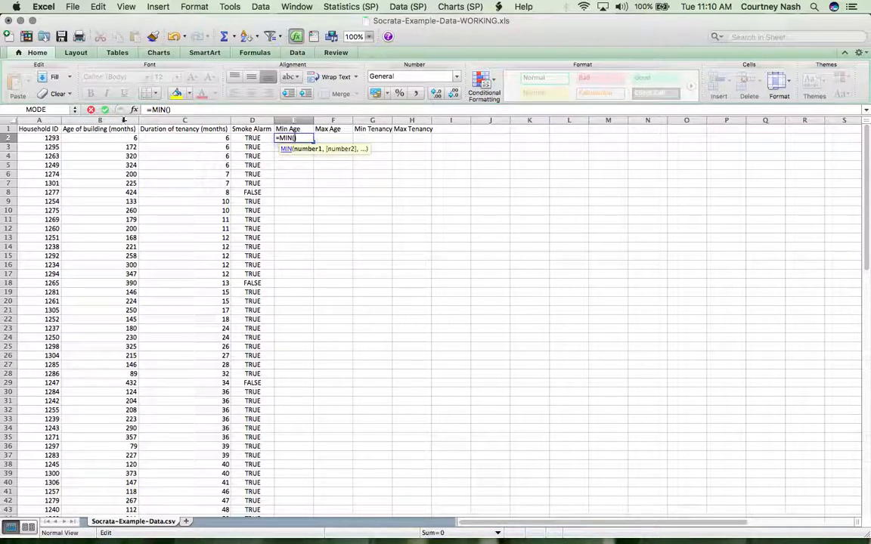
Step: Finish MIN over column B, then enter =max( over column B in F2
left_click(99, 129)
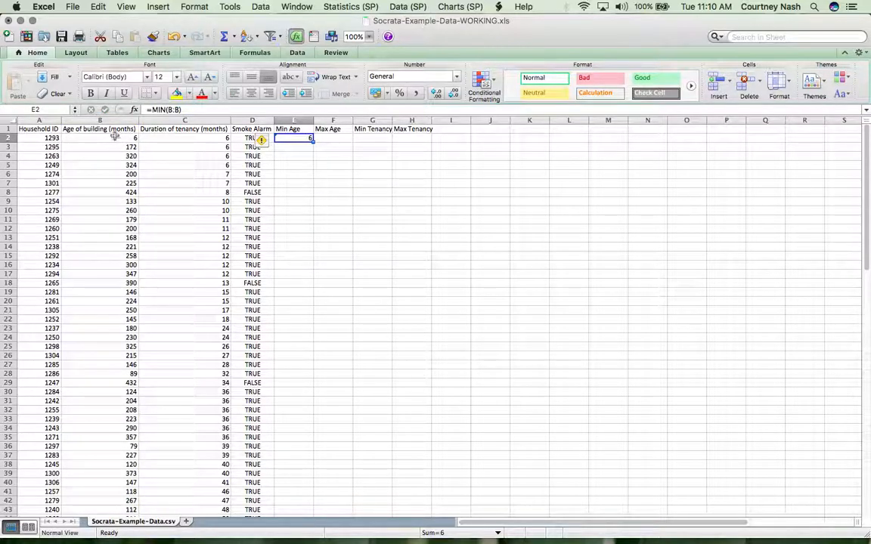
mouse_move(326, 138)
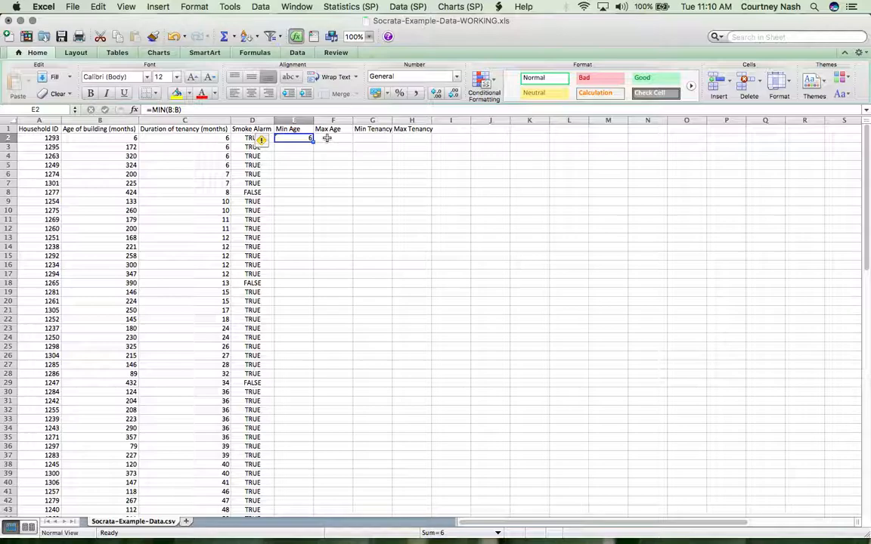
left_click(333, 137)
type("=")
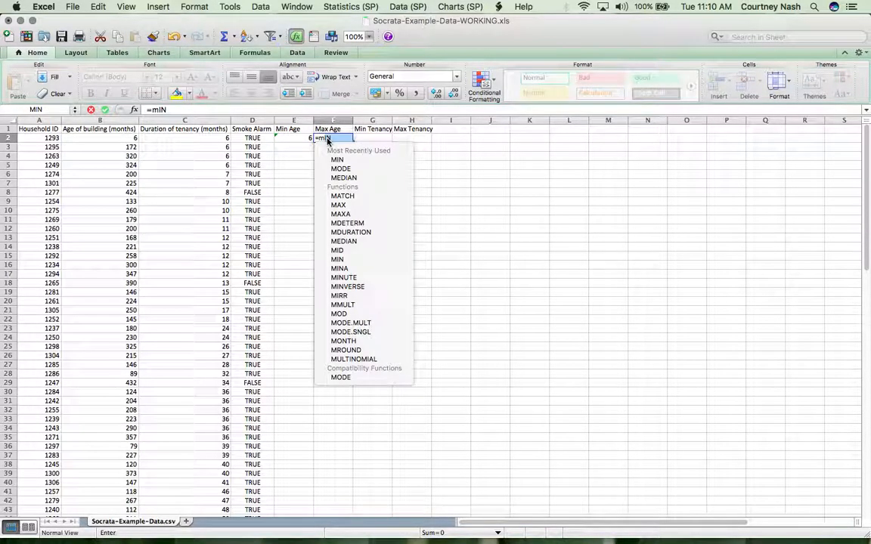
type("max")
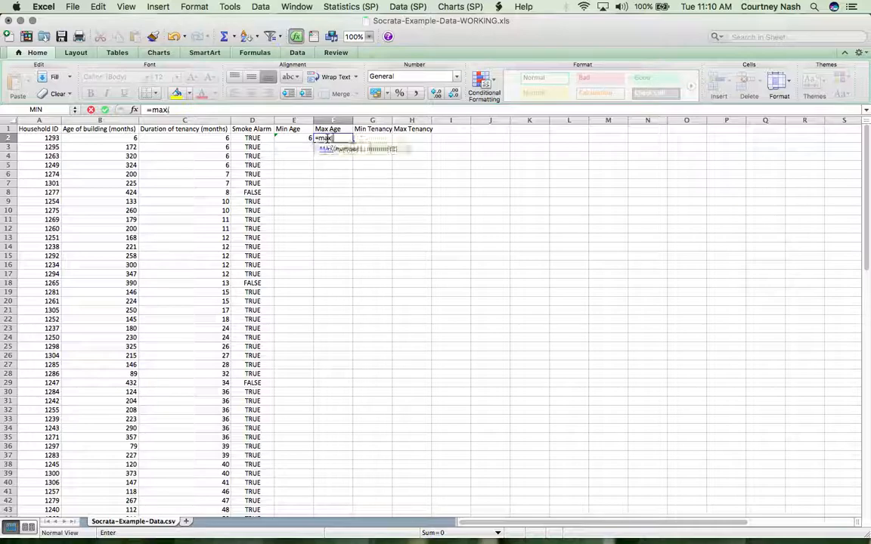
type("(")
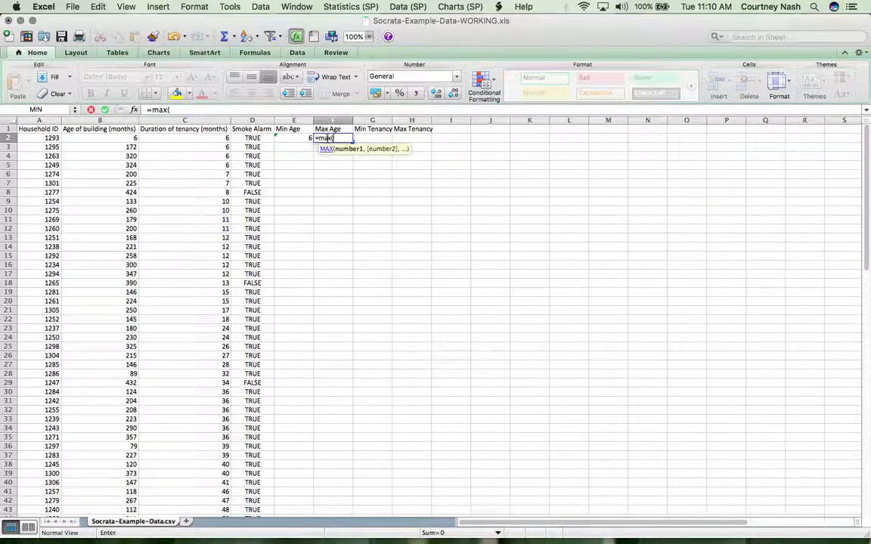
left_click(97, 129)
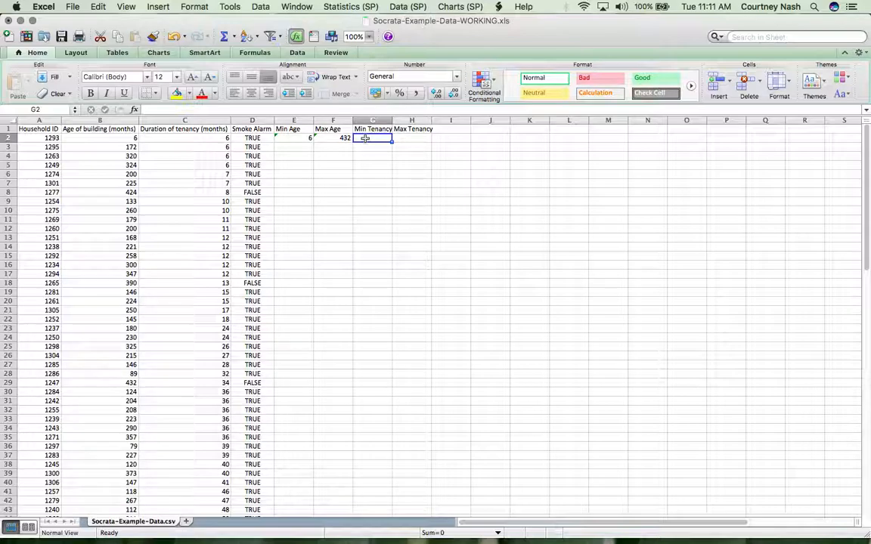
Step: Enter =min( and =max( over tenancy column C in G2 and H2
type("=min")
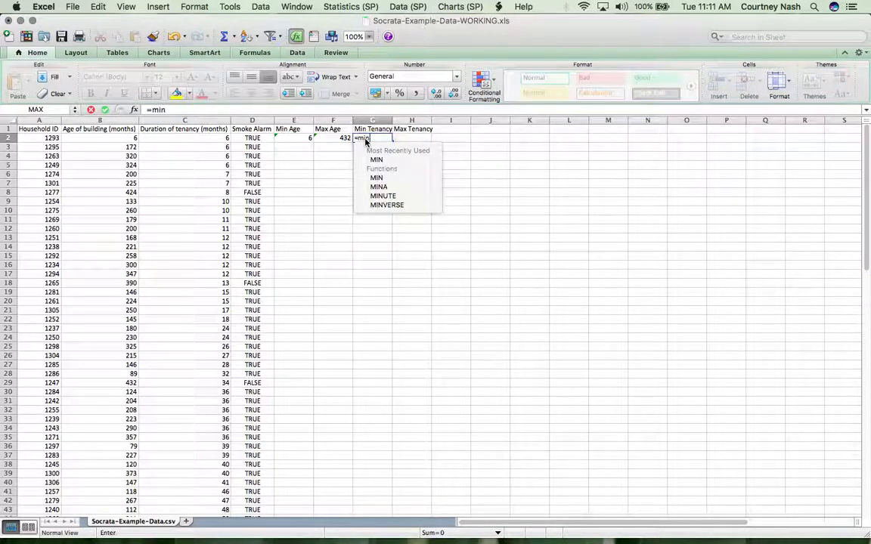
type("(")
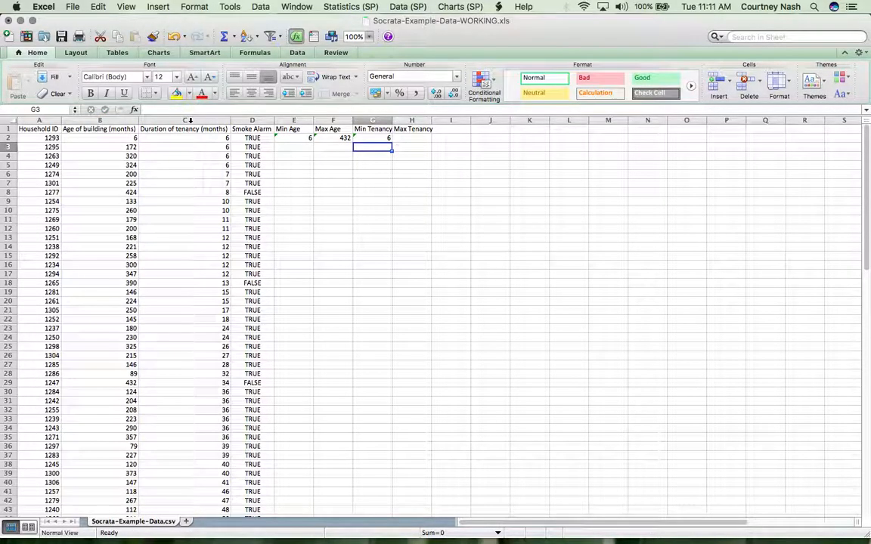
type("=")
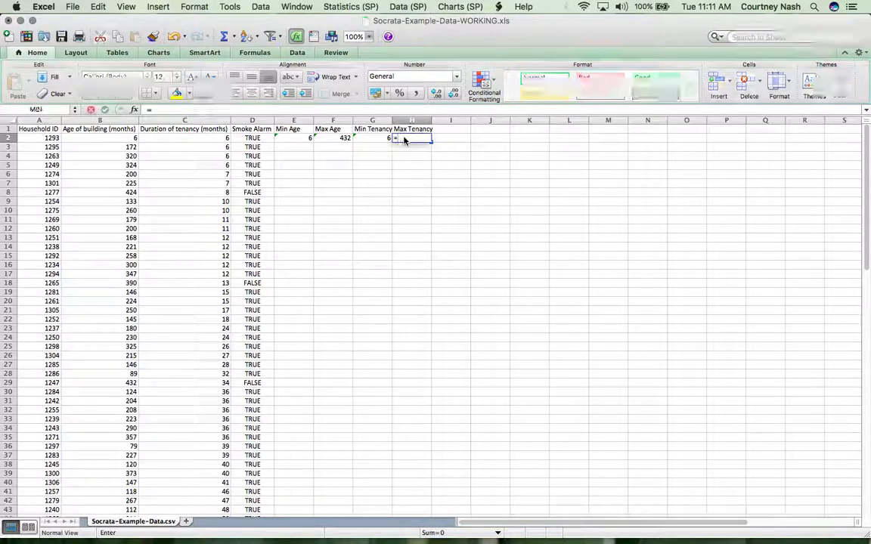
type("=max(")
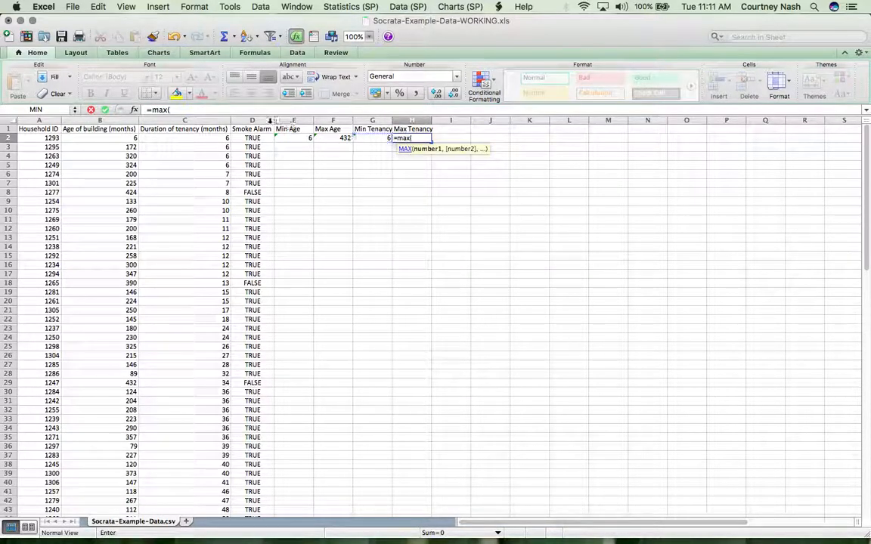
left_click(183, 129)
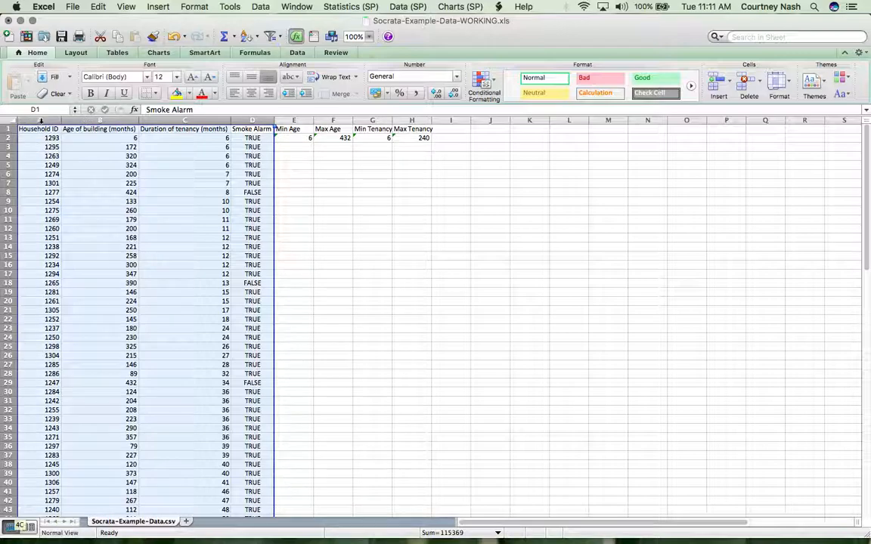
Step: Sort households by Smoke Alarm and check the five FALSE rows in D2:D6
left_click(260, 7)
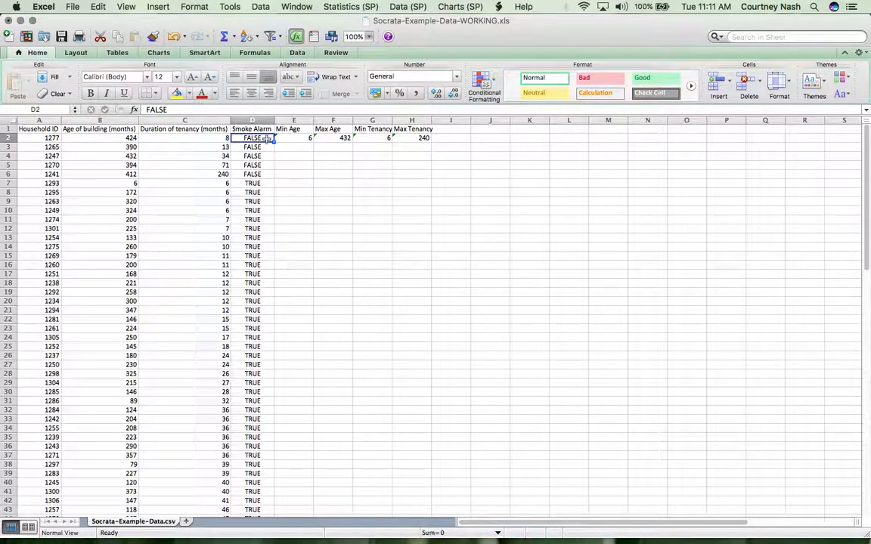
left_click_drag(252, 138, 252, 174)
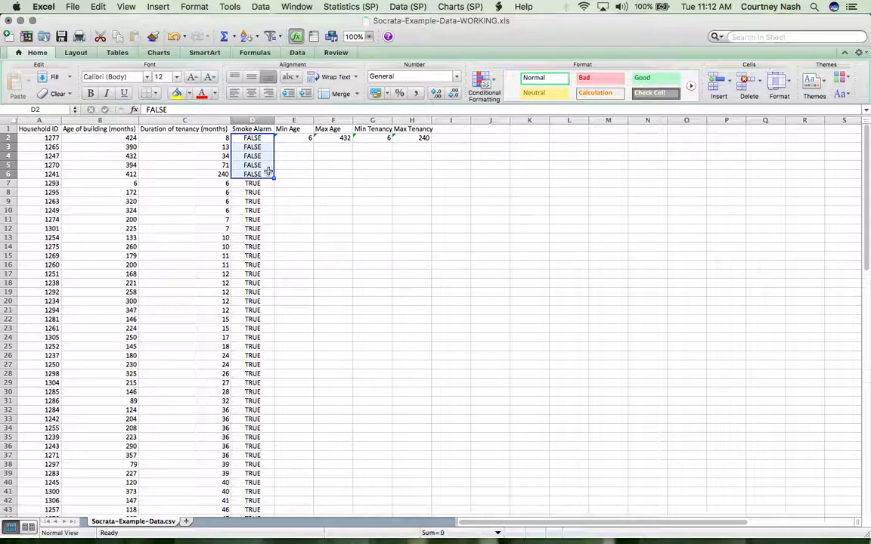
mouse_move(449, 152)
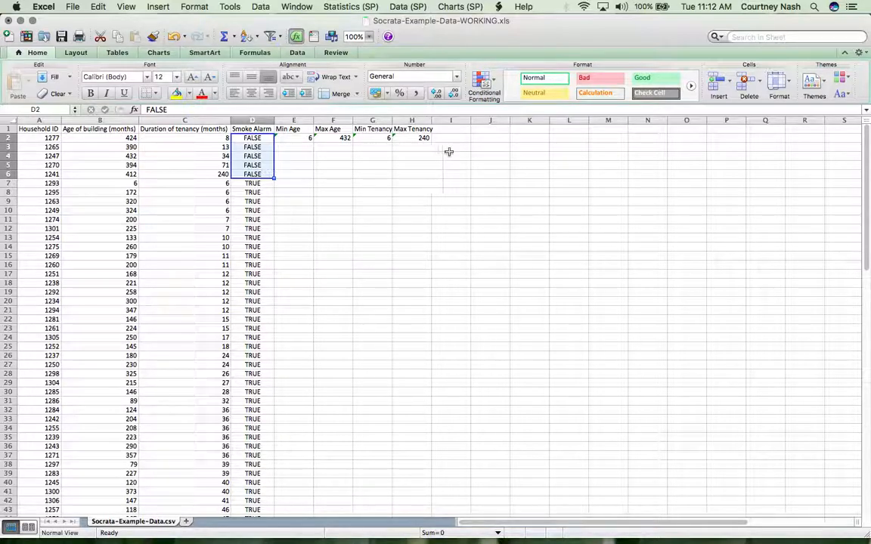
left_click(449, 128)
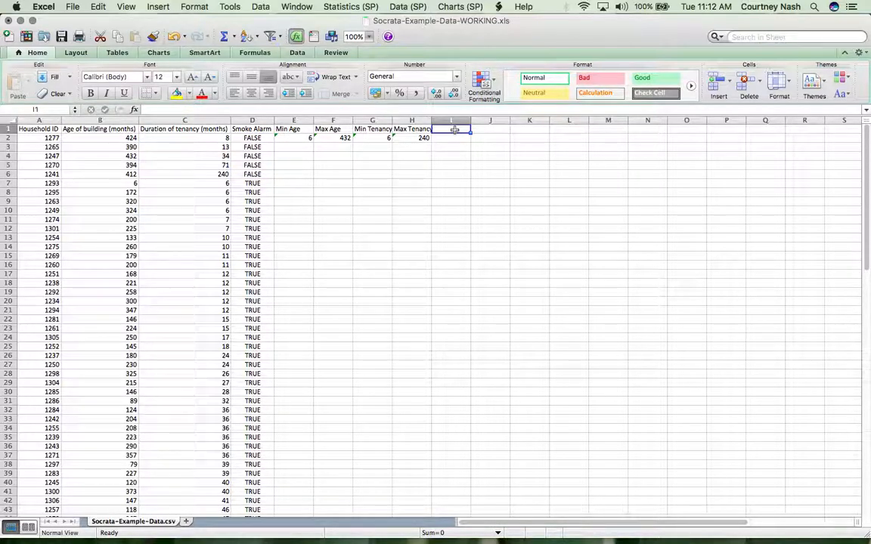
Step: Type the heading 'Smoke Alarm False' in I1
type("S")
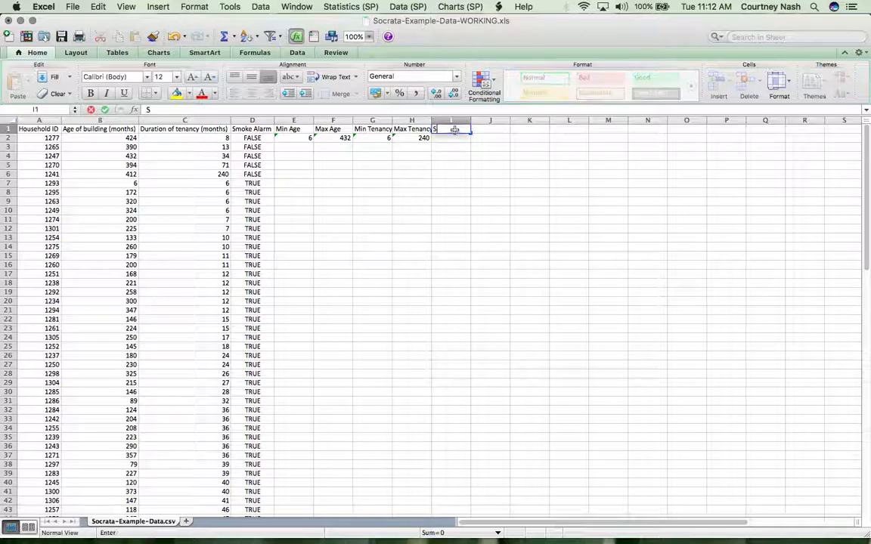
type("moke Ala")
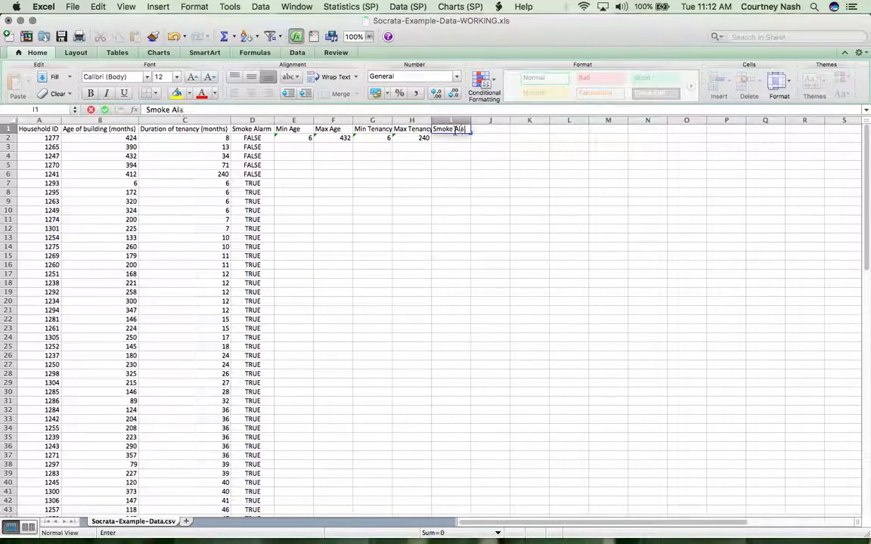
type("rm False")
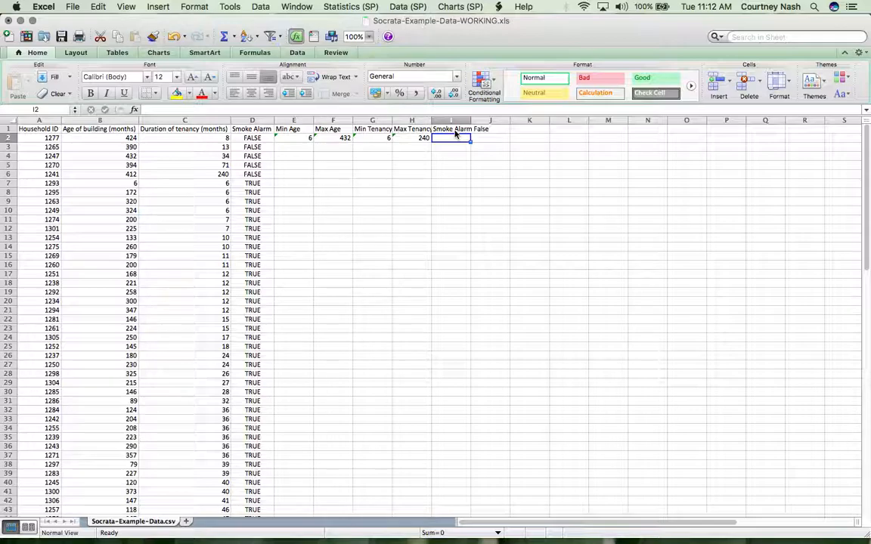
Step: Enter =COUNTIF(D:D,"FALSE") in I2 to count FALSE smoke alarms, giving 5
type("=CEILING")
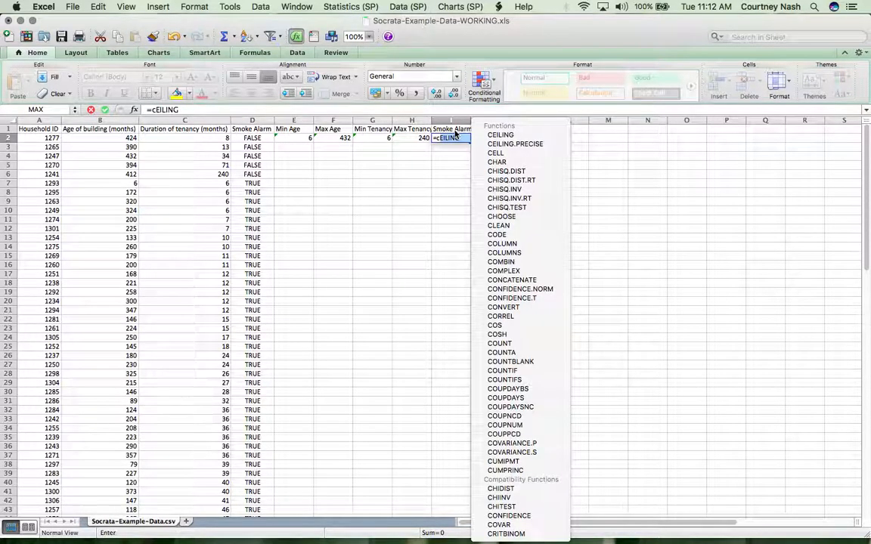
type("couNT")
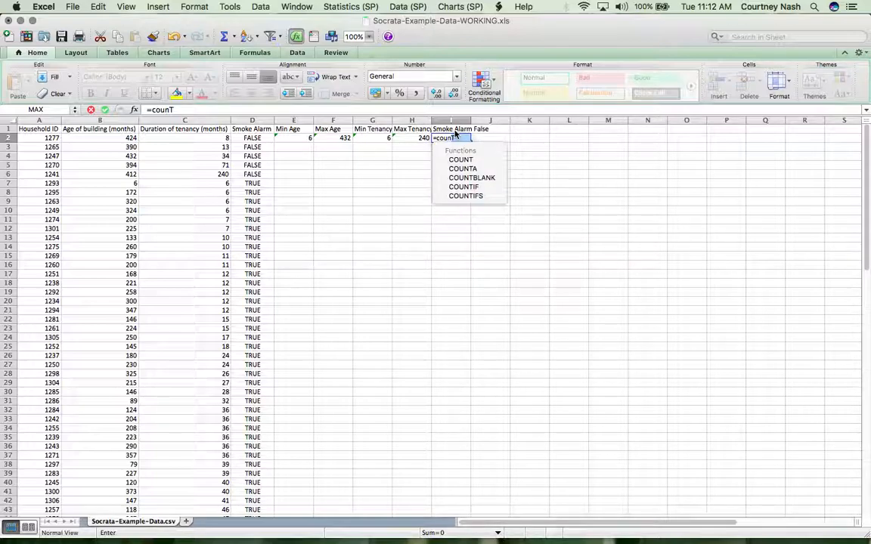
key("Backspace")
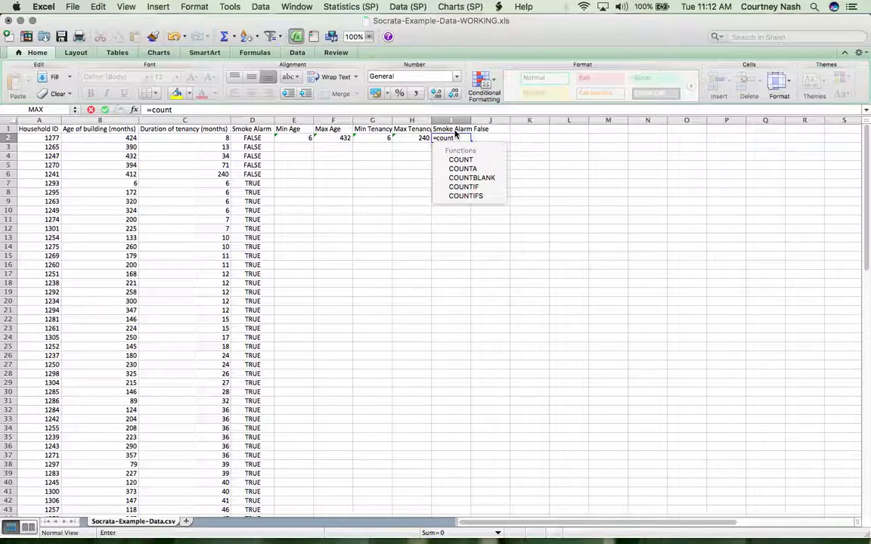
mouse_move(468, 168)
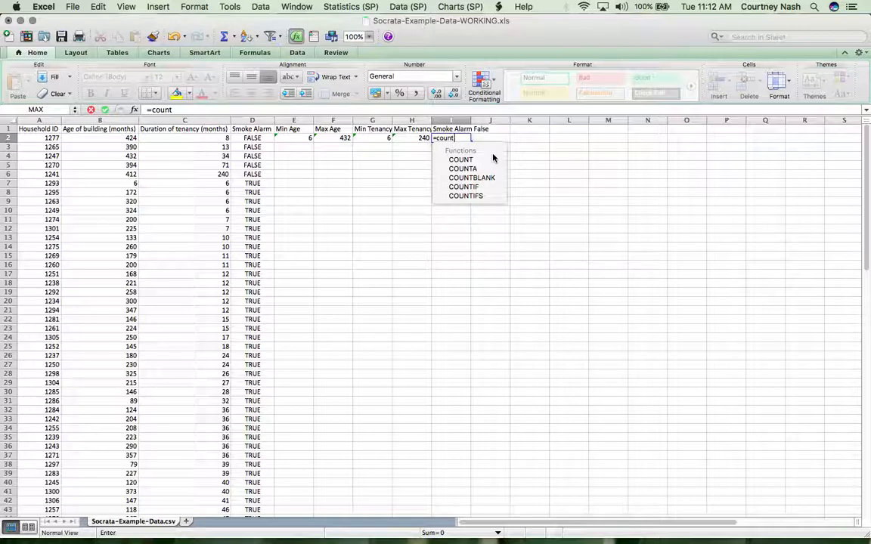
mouse_move(472, 177)
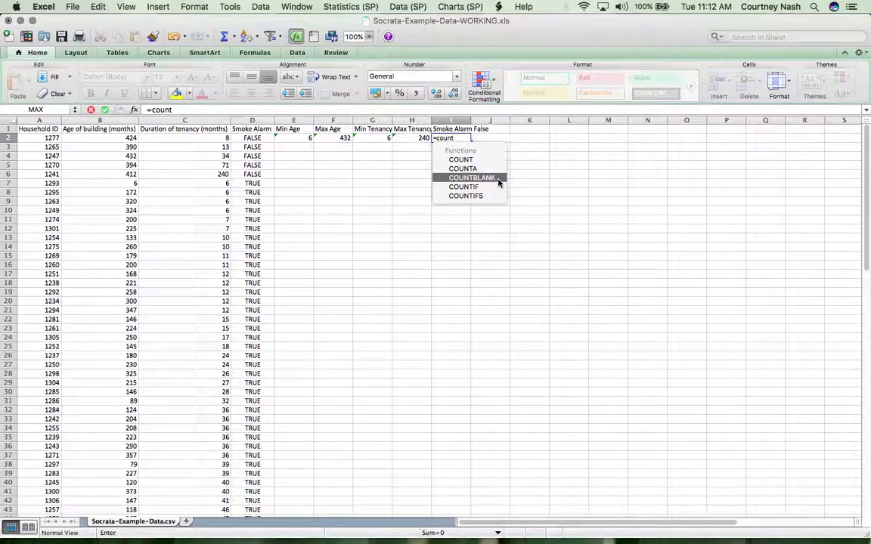
mouse_move(487, 186)
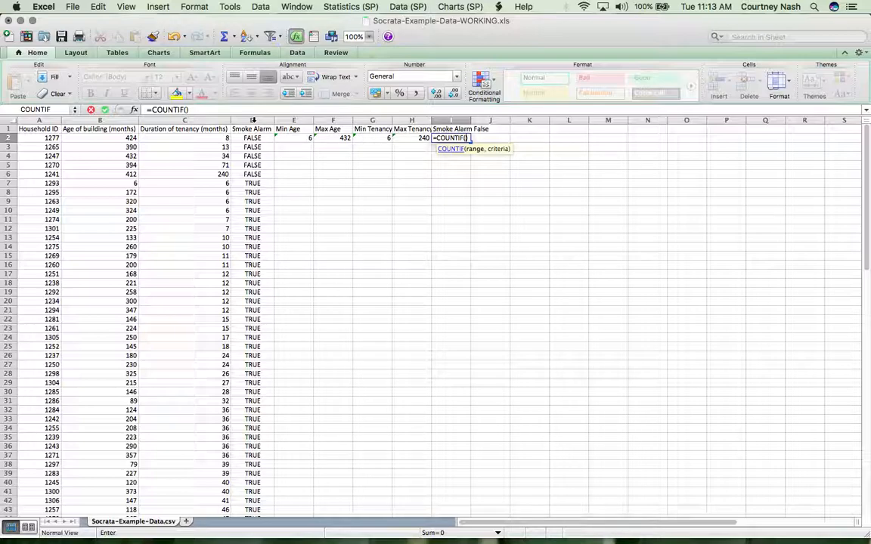
left_click(252, 121)
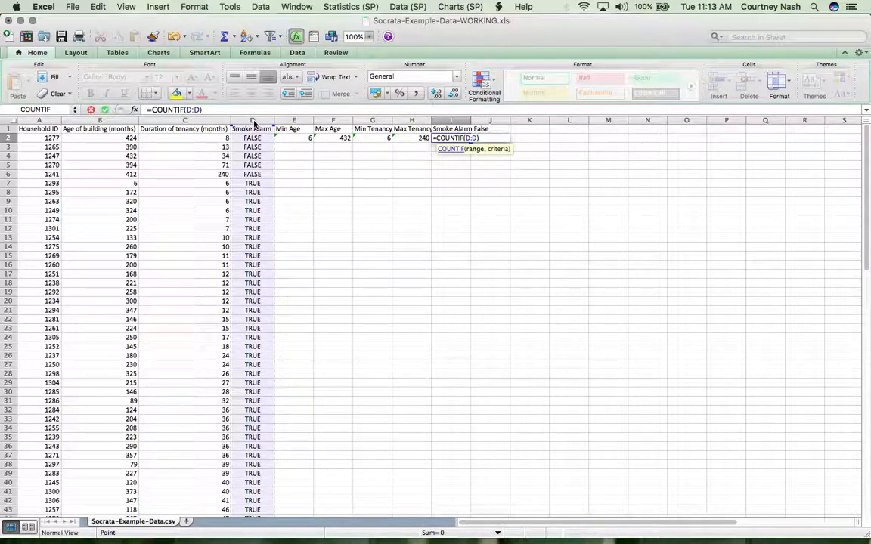
type(",")
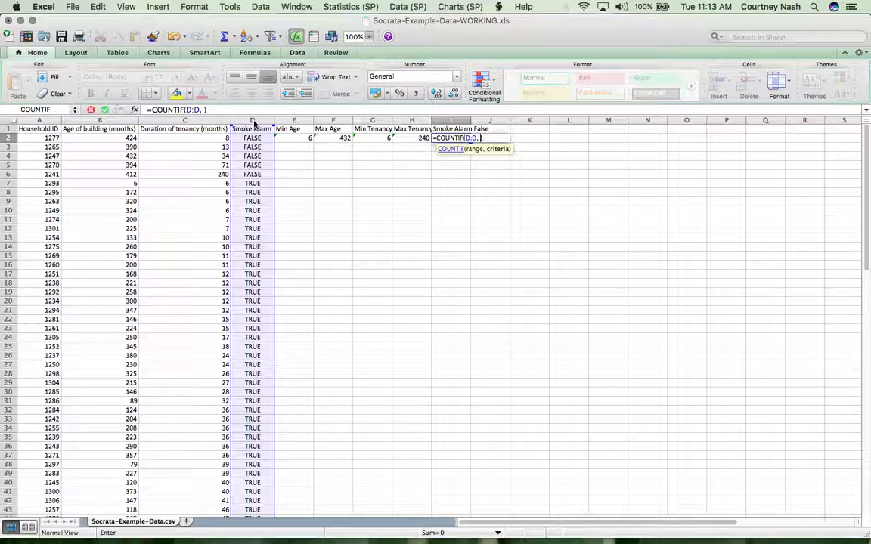
type("\"FALSE")
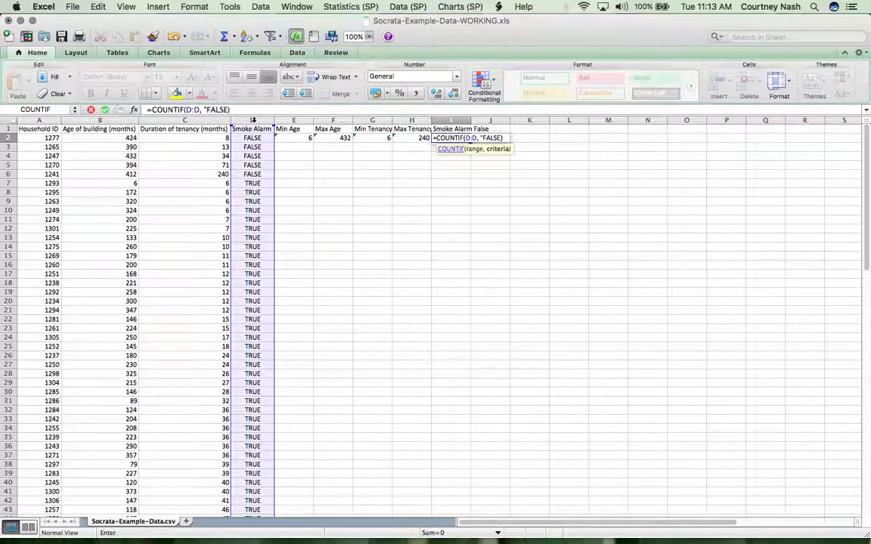
type(")")
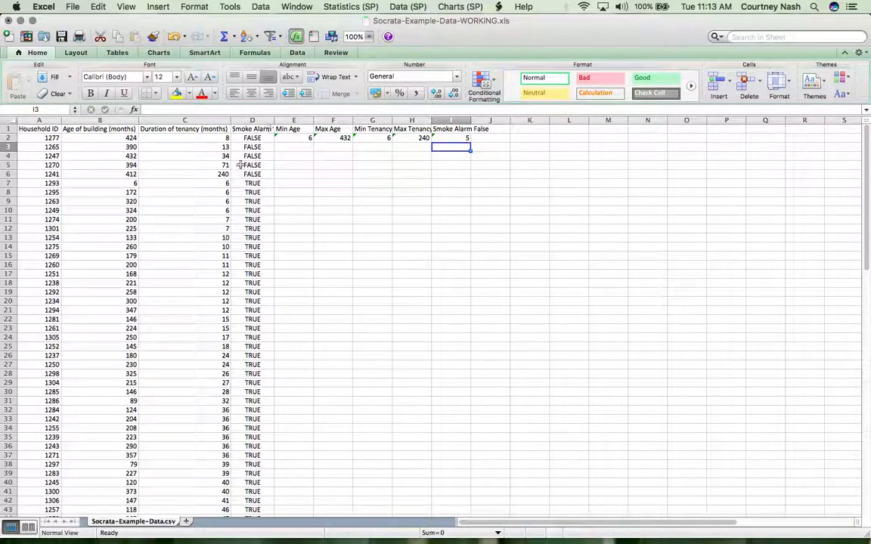
Step: Enter a COUNTIF formula over column D in J2, returning 69
left_click(490, 137)
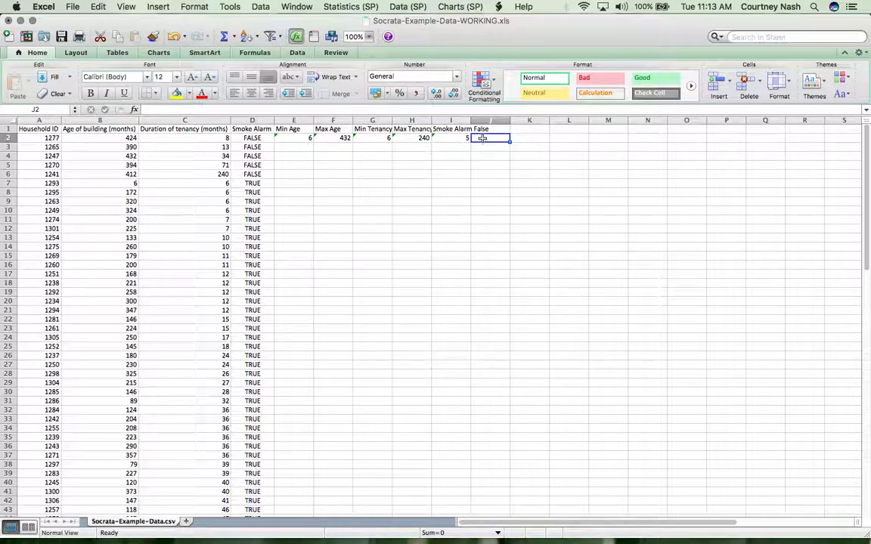
type("=couNTIF")
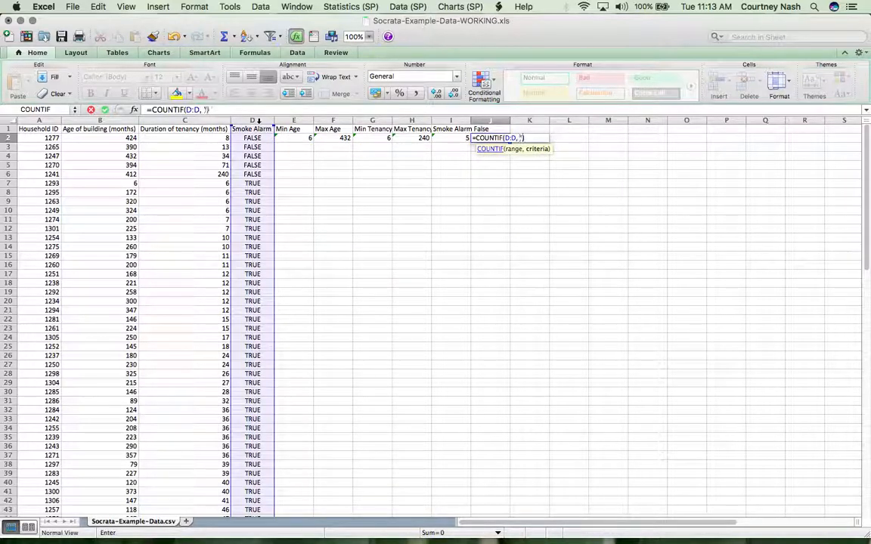
key("Enter")
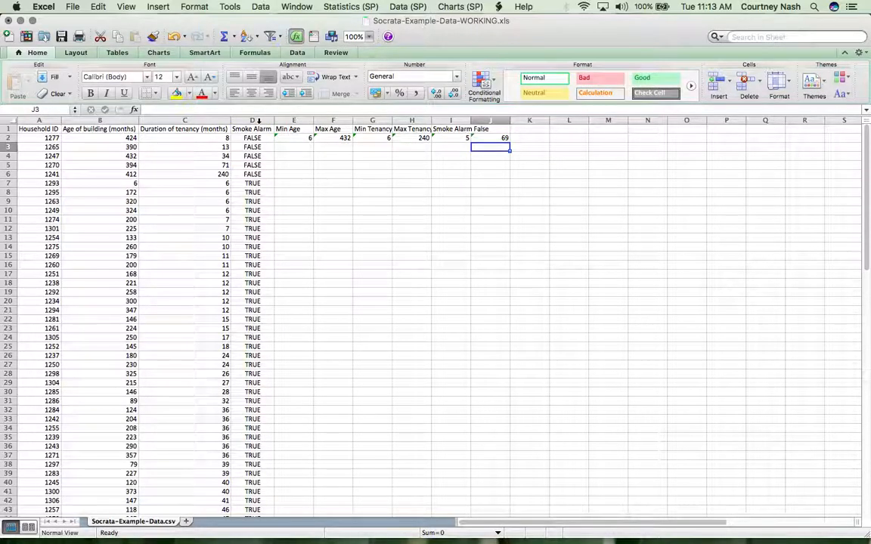